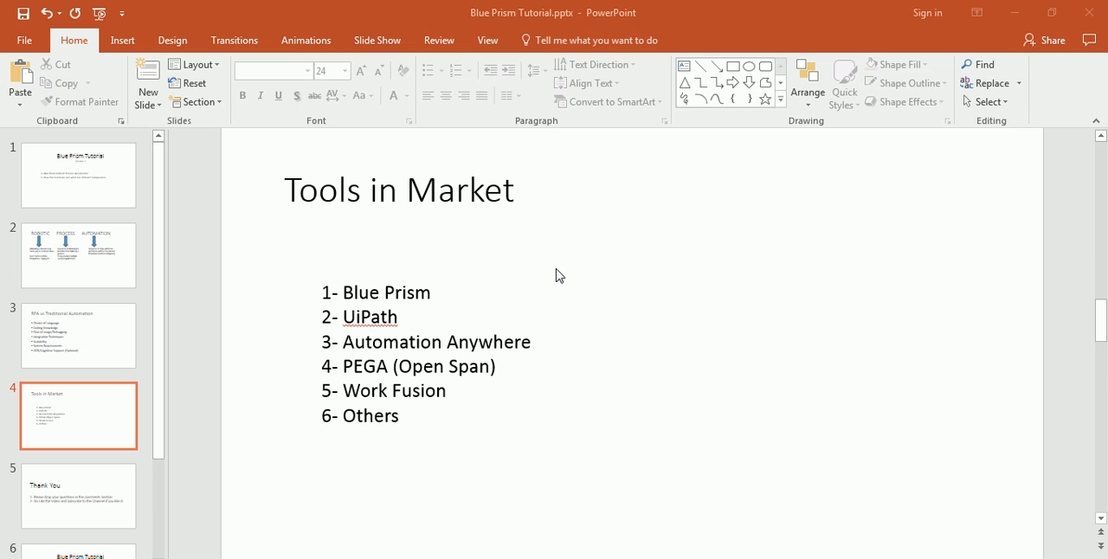
mouse_move(68, 242)
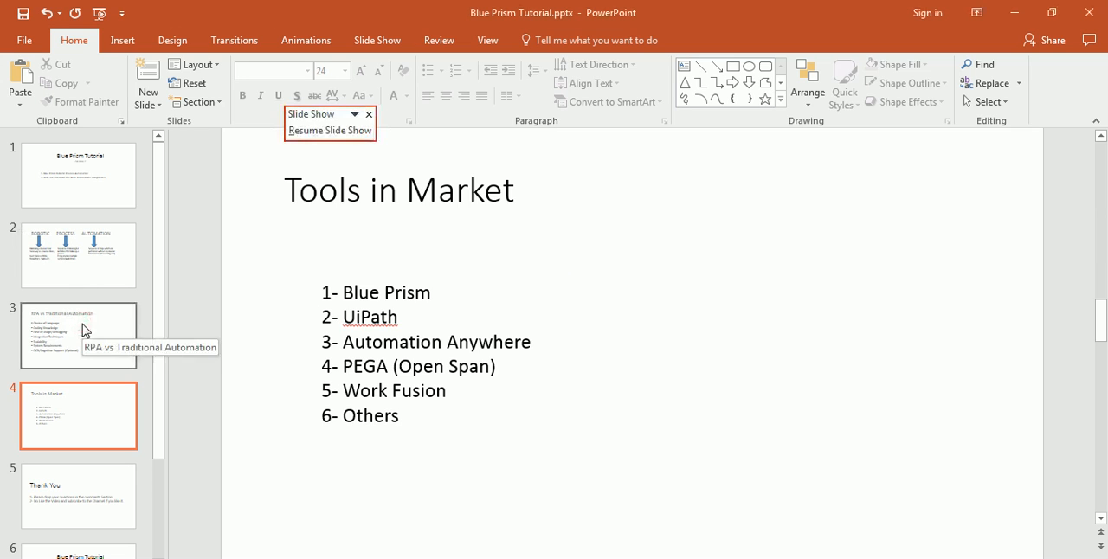
- Bring up the Blue Prism Home dashboard with workforce, automations, queue and database charts
left_click(77, 336)
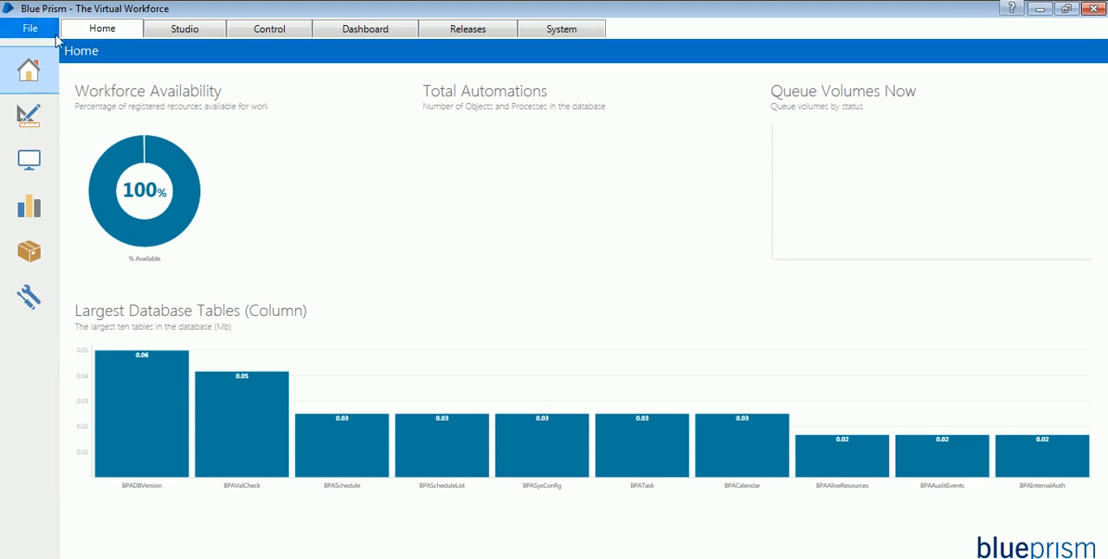
mouse_move(170, 130)
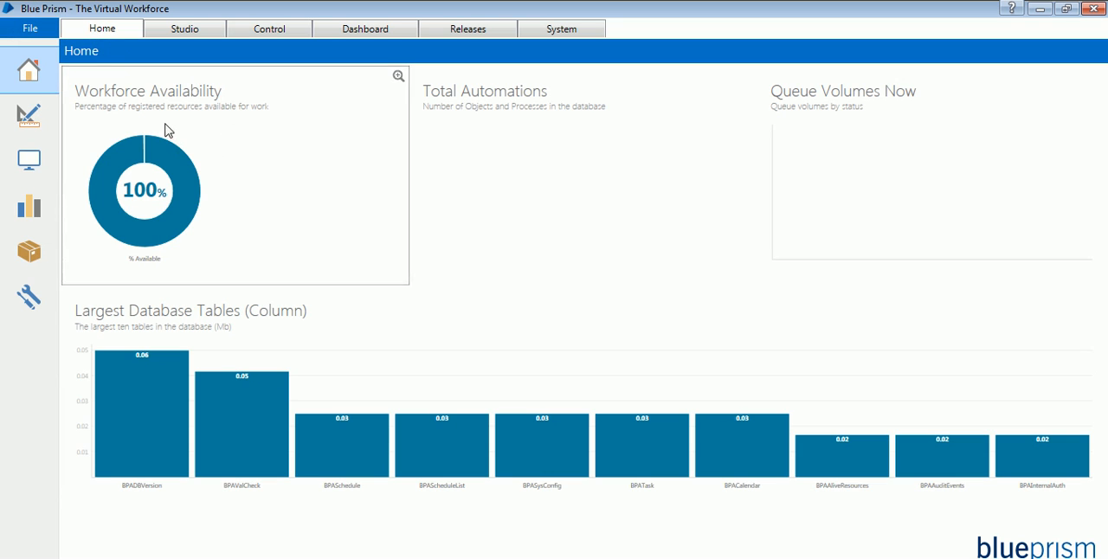
mouse_move(416, 163)
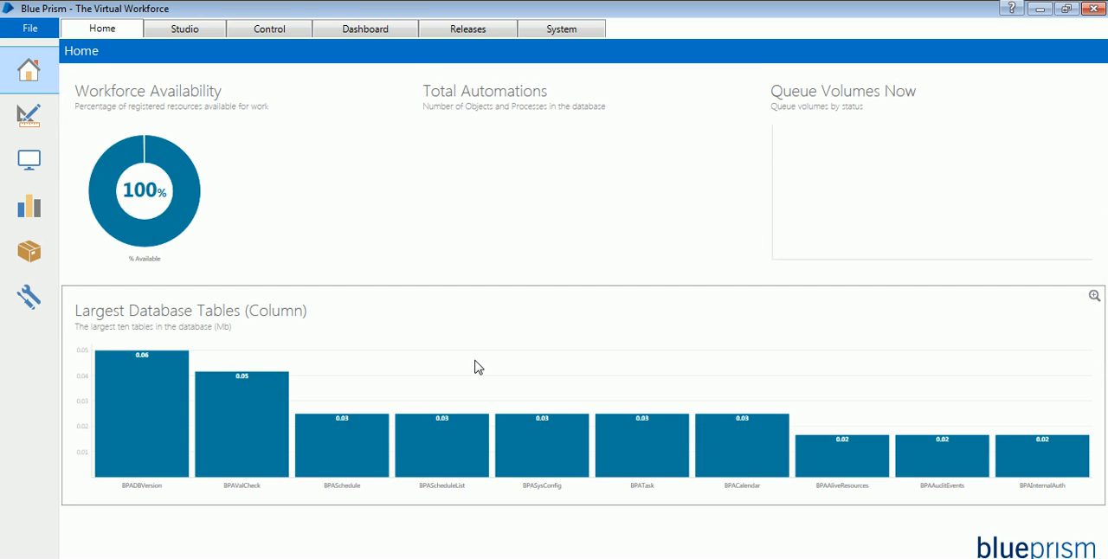
mouse_move(372, 232)
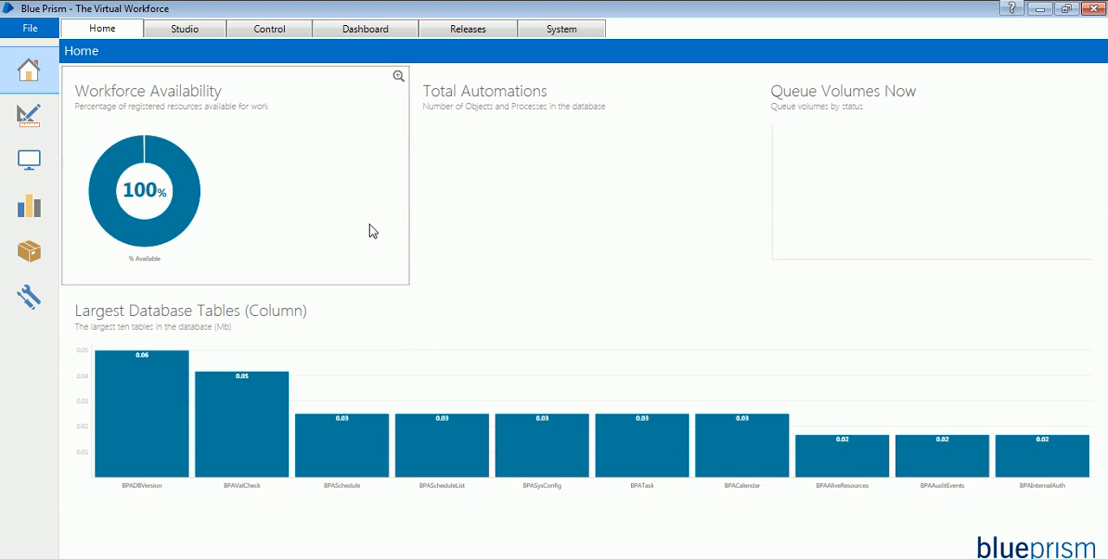
mouse_move(897, 329)
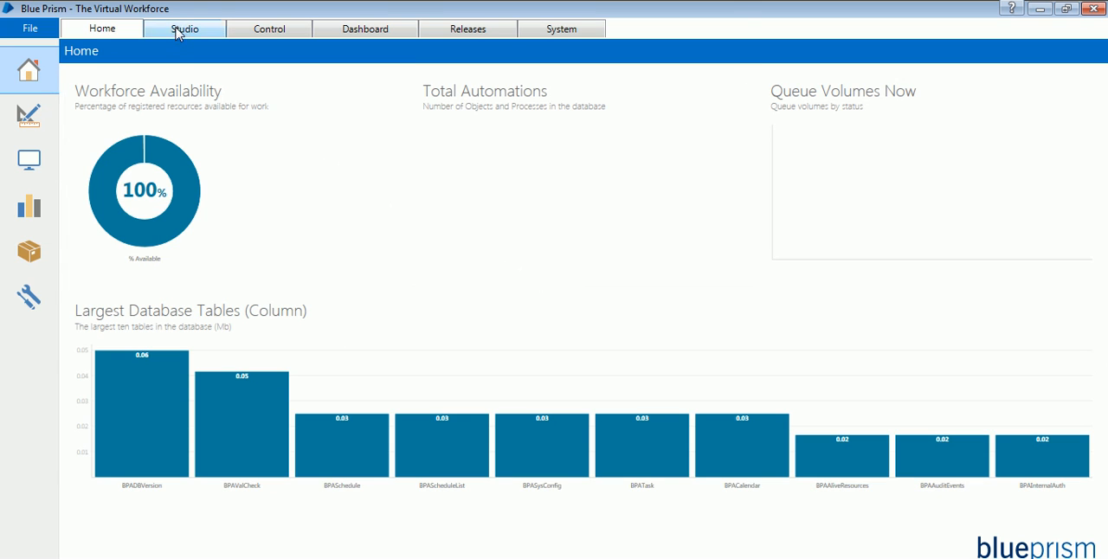
- Switch to the Studio area listing the Processes and Objects trees
left_click(183, 28)
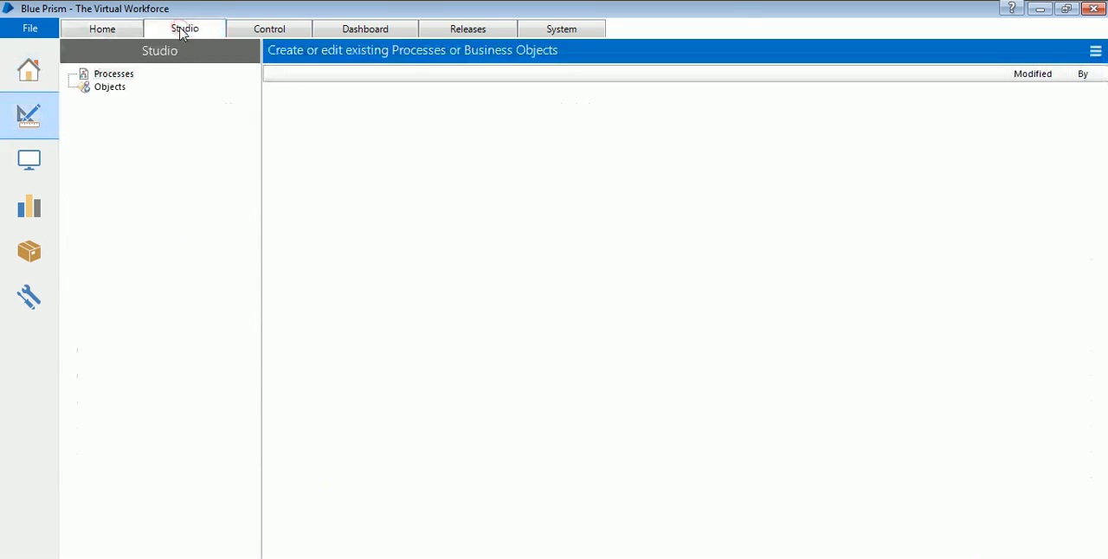
mouse_move(195, 71)
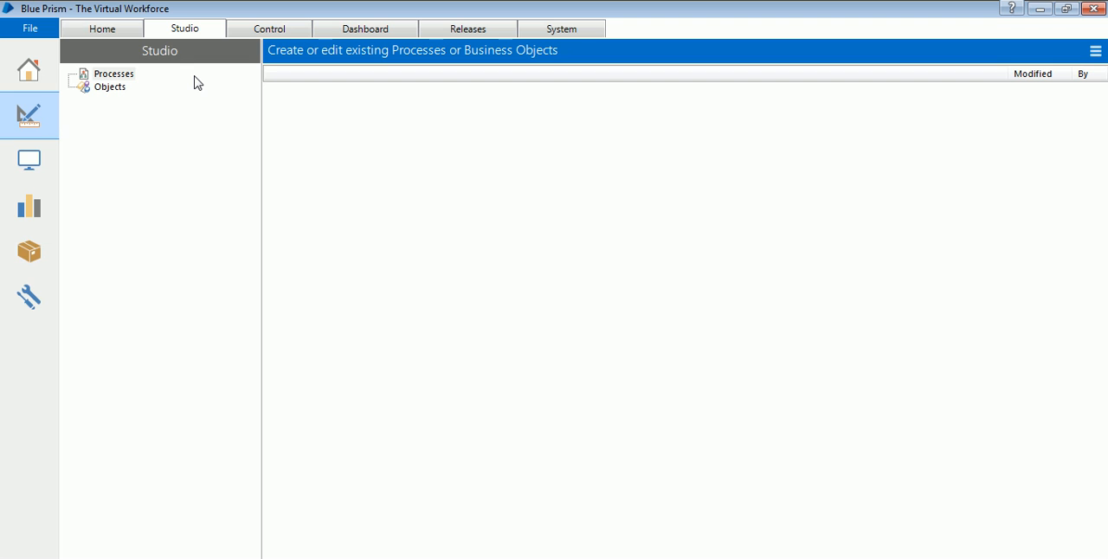
mouse_move(180, 97)
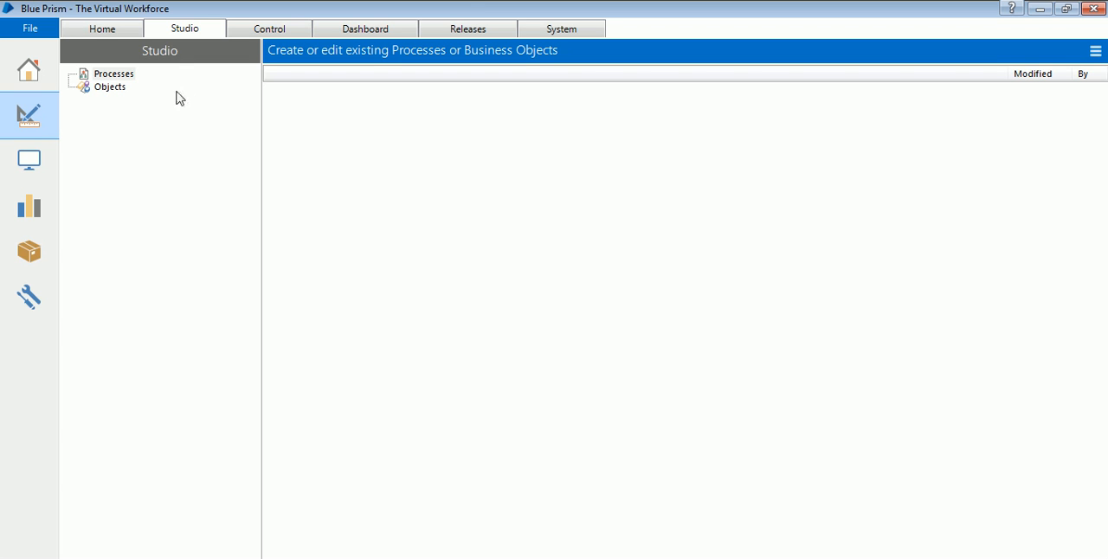
mouse_move(147, 93)
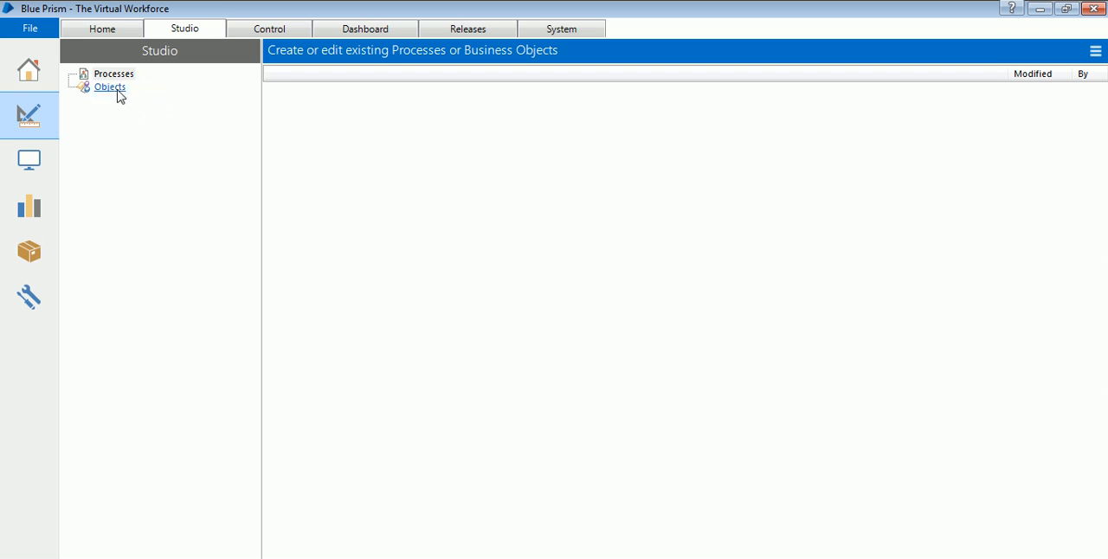
mouse_move(149, 92)
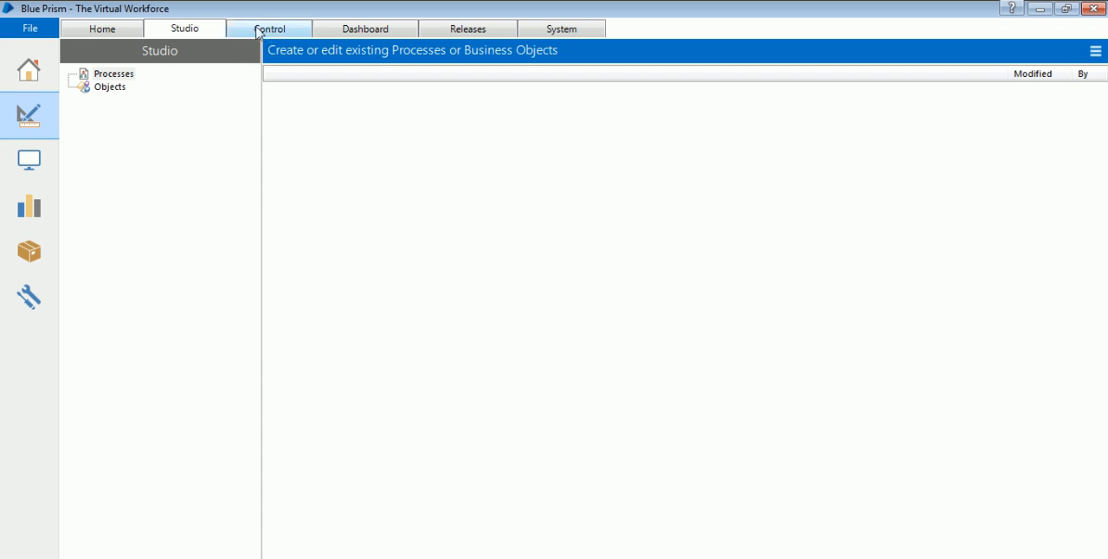
left_click(268, 28)
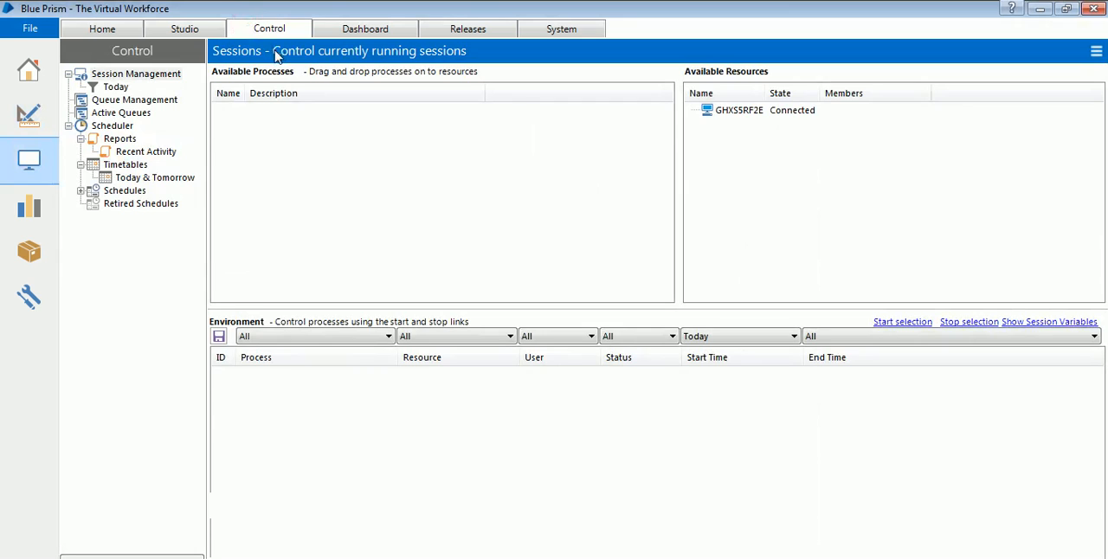
mouse_move(273, 168)
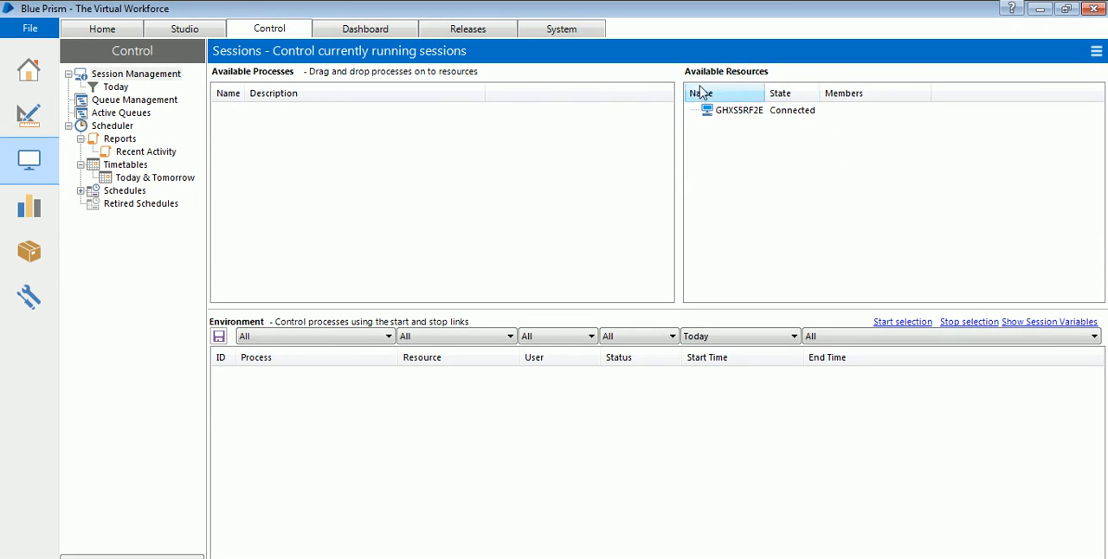
mouse_move(756, 166)
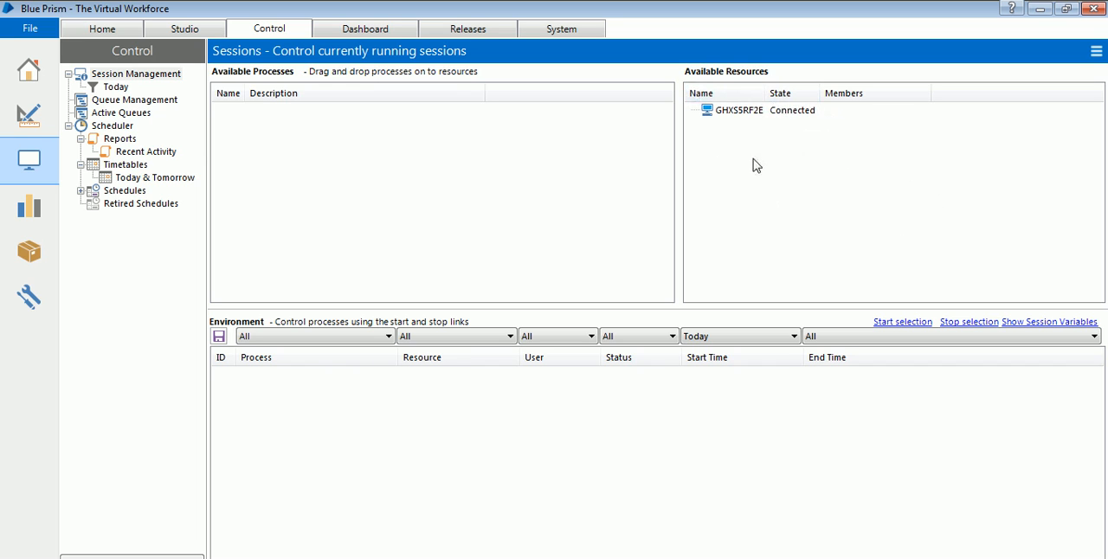
mouse_move(741, 159)
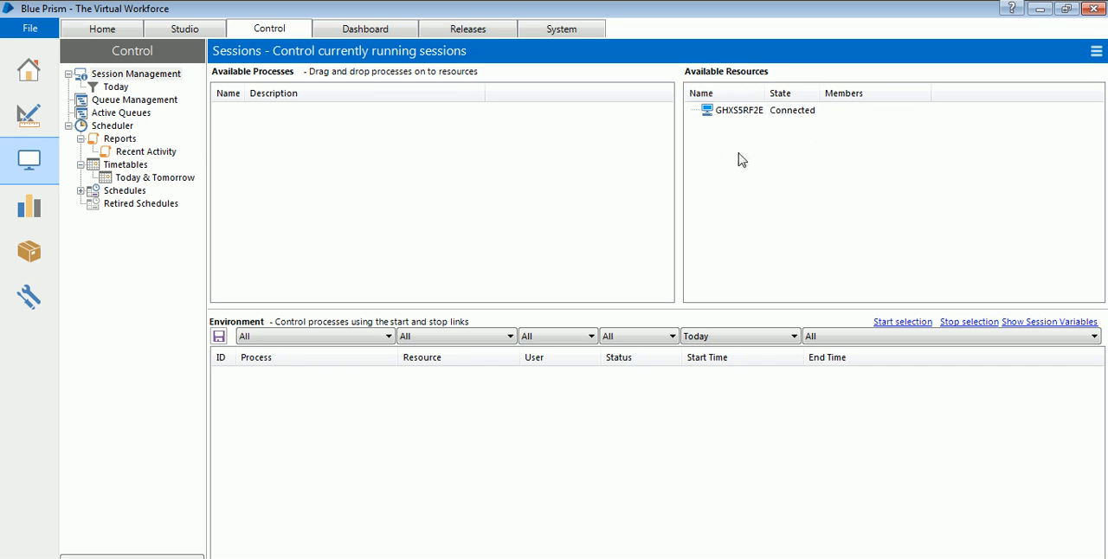
left_click(730, 111)
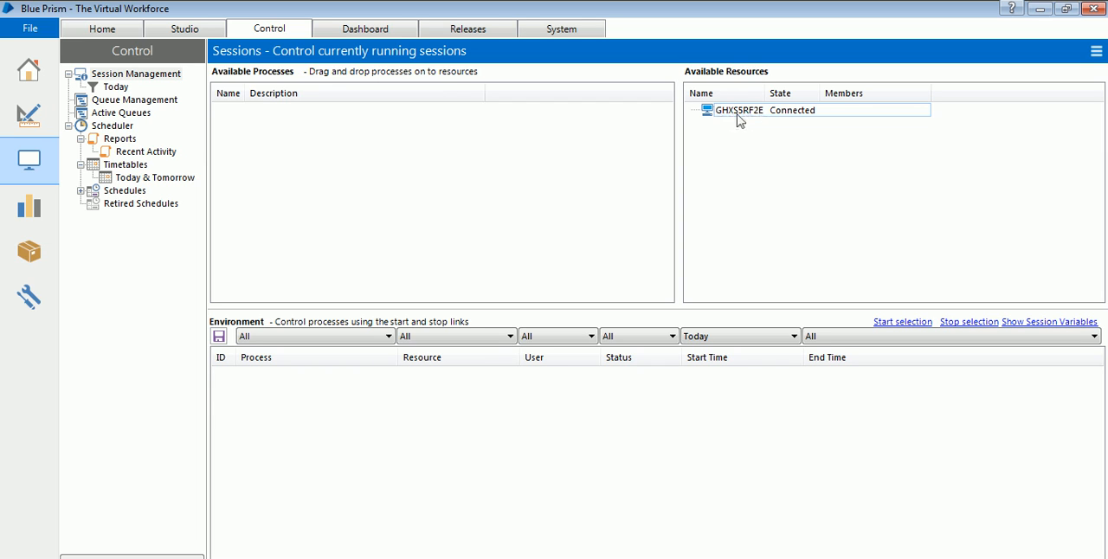
mouse_move(748, 117)
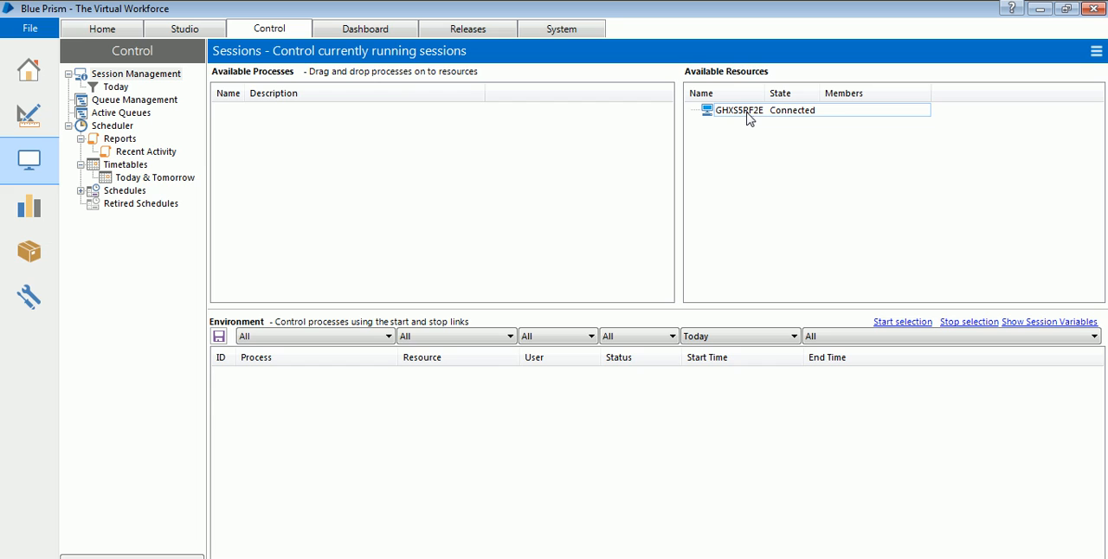
mouse_move(744, 137)
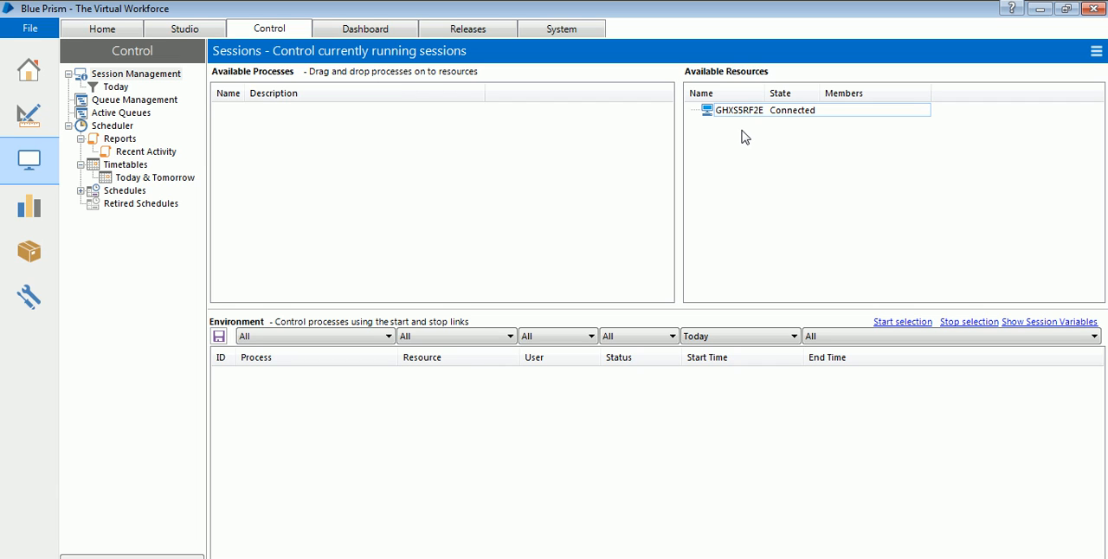
mouse_move(736, 132)
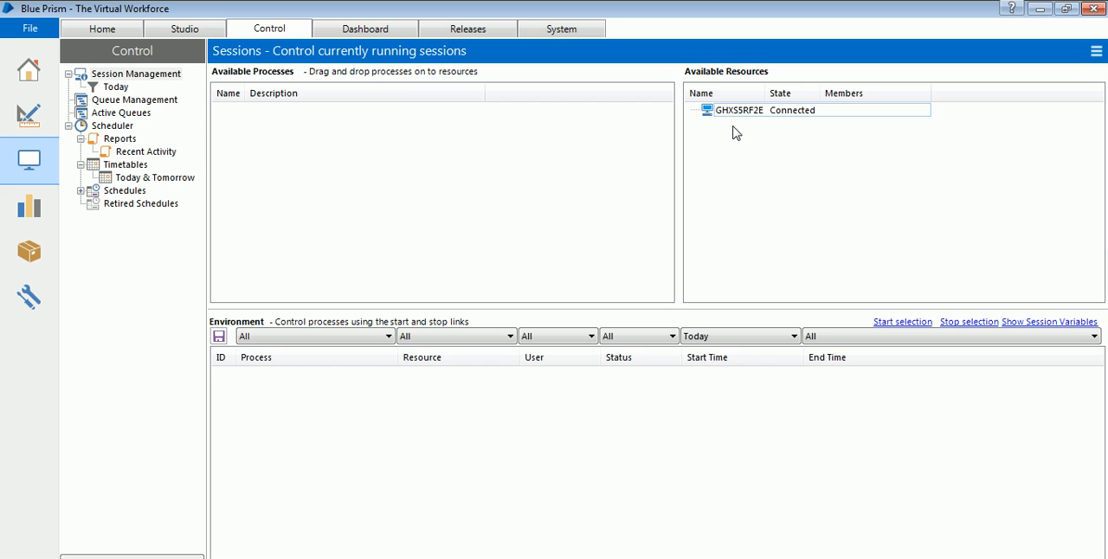
mouse_move(724, 132)
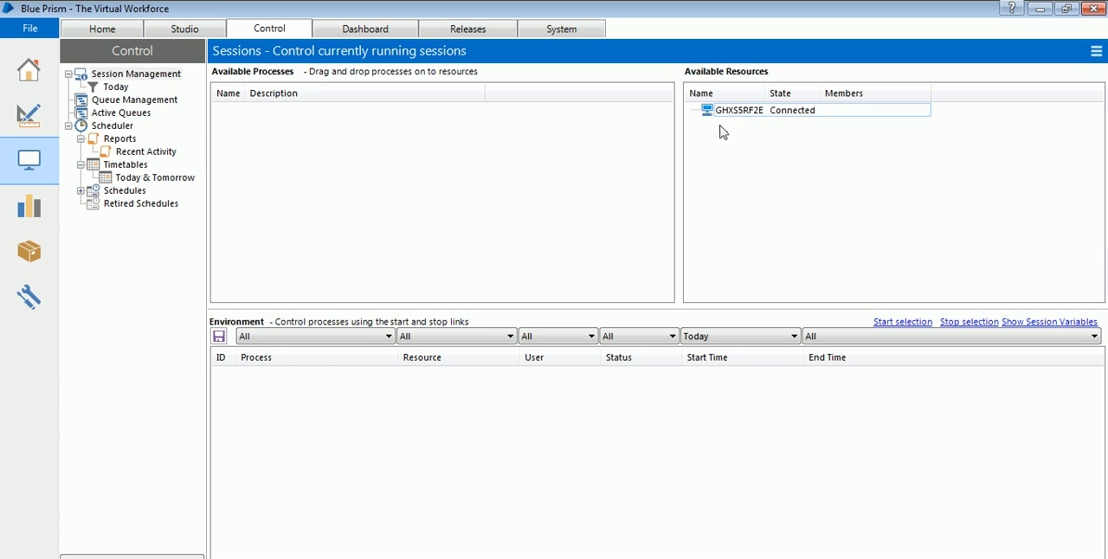
mouse_move(741, 128)
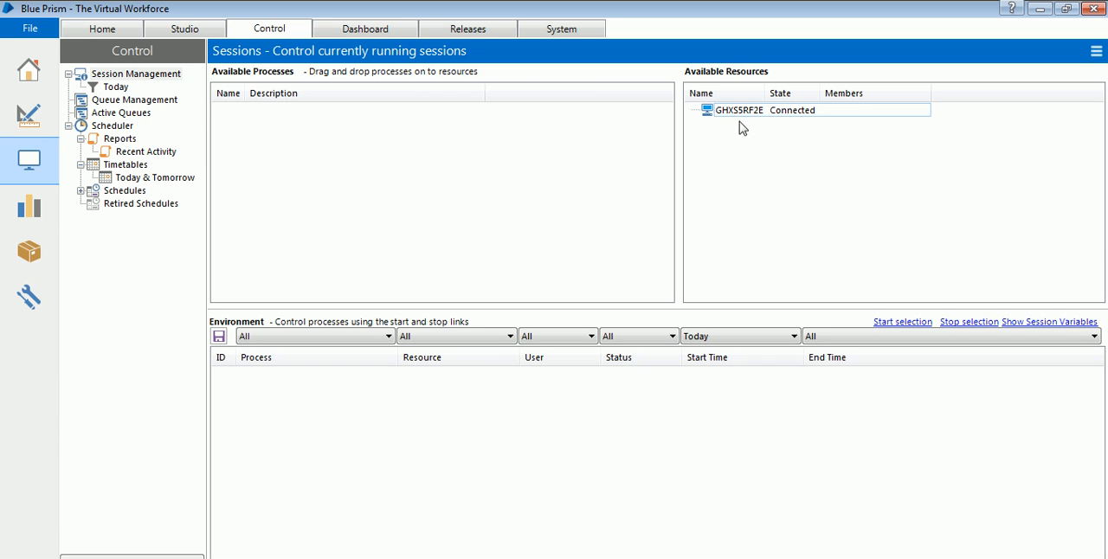
mouse_move(732, 147)
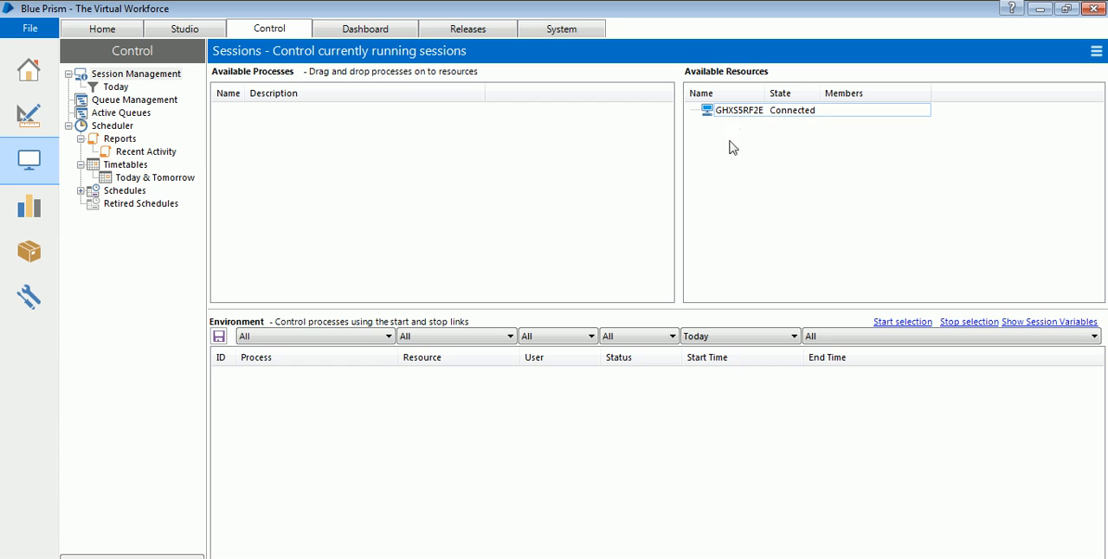
mouse_move(731, 130)
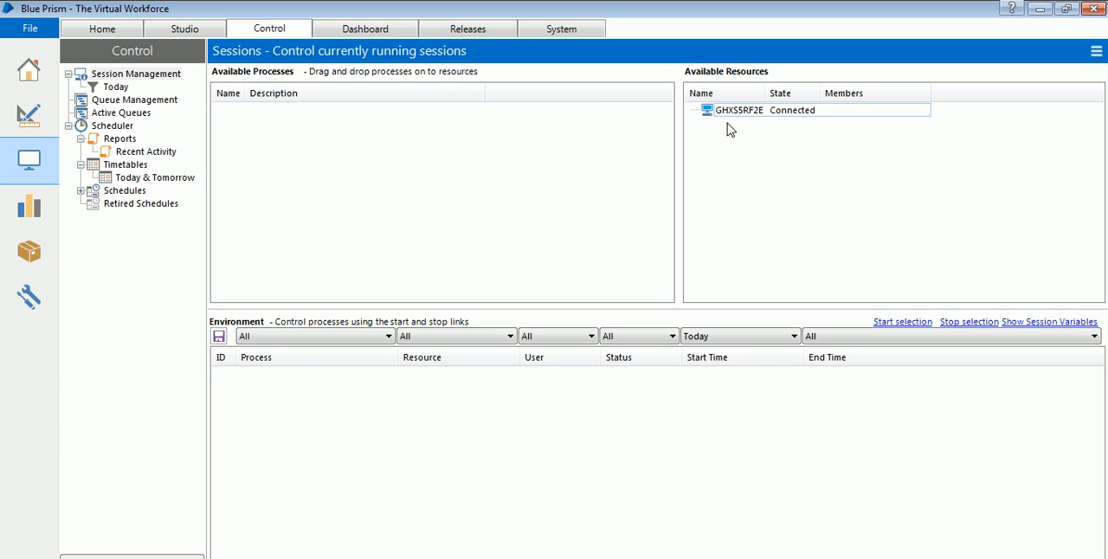
mouse_move(728, 163)
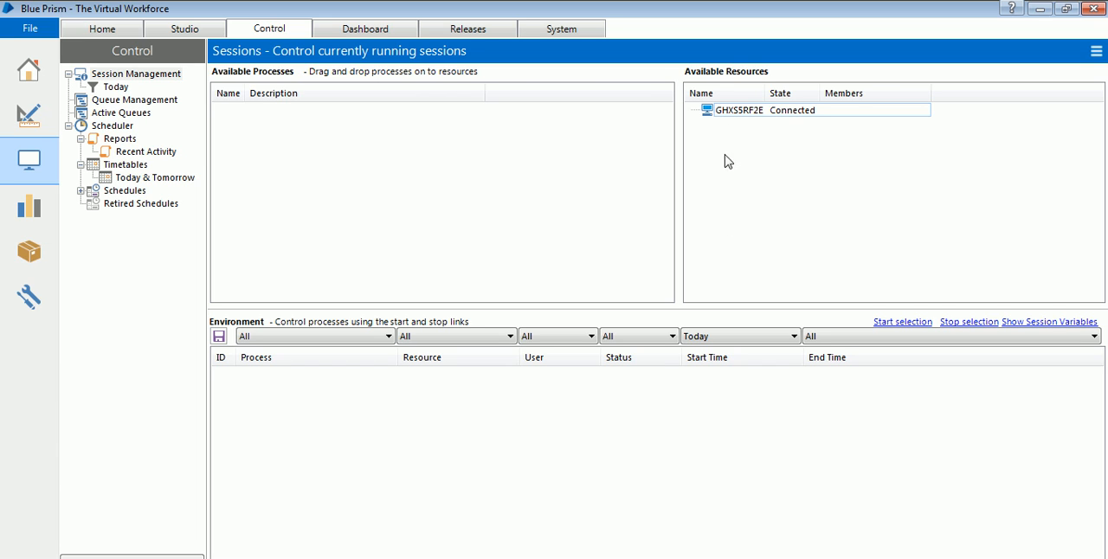
mouse_move(270, 127)
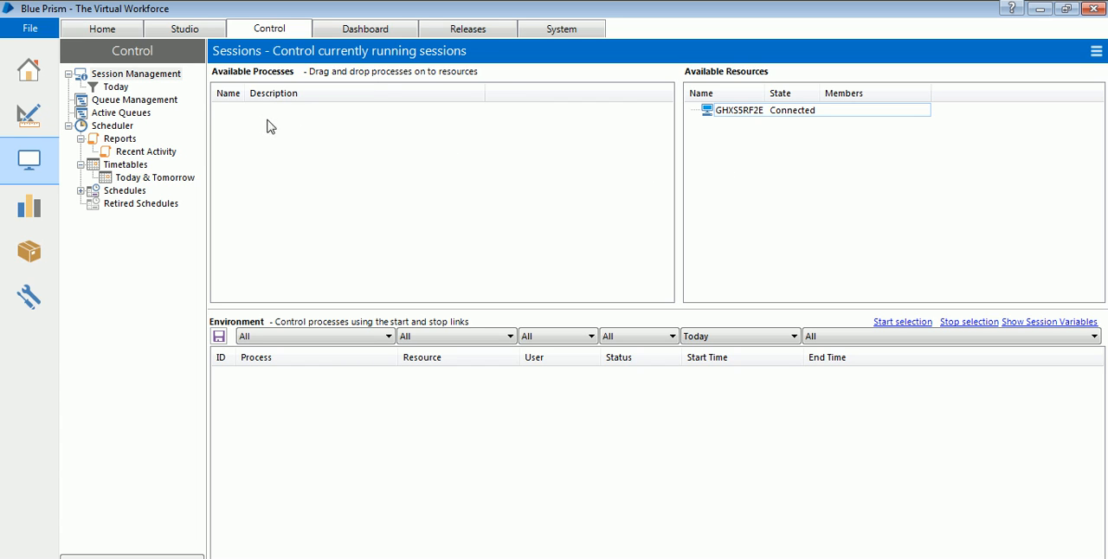
mouse_move(266, 123)
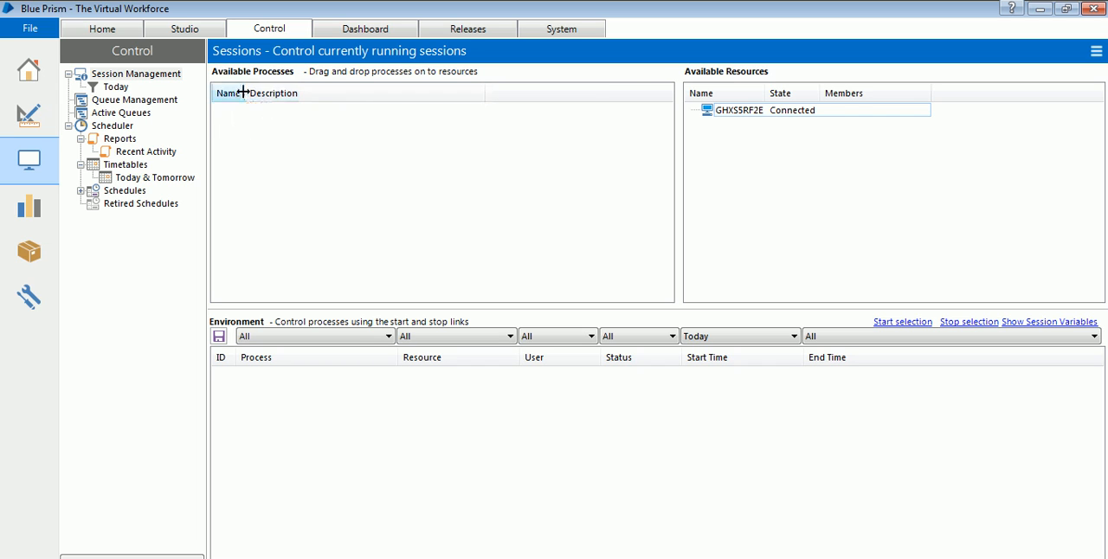
mouse_move(242, 78)
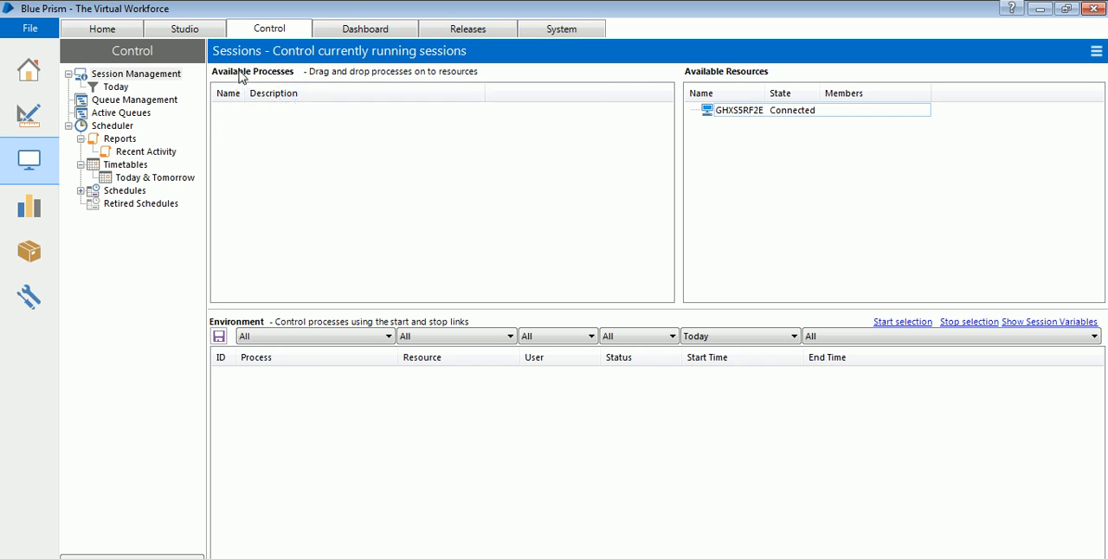
mouse_move(325, 159)
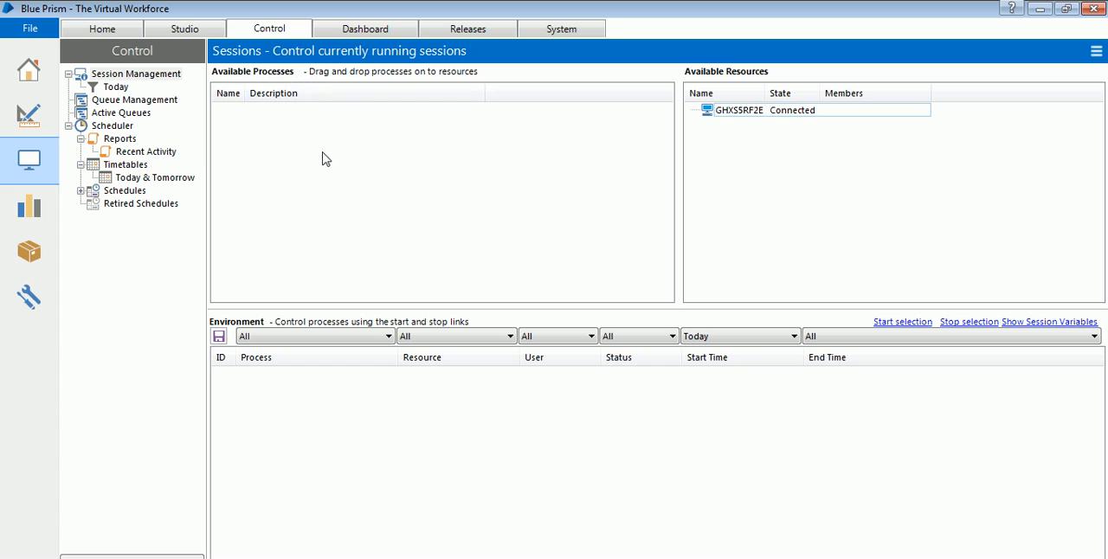
mouse_move(316, 153)
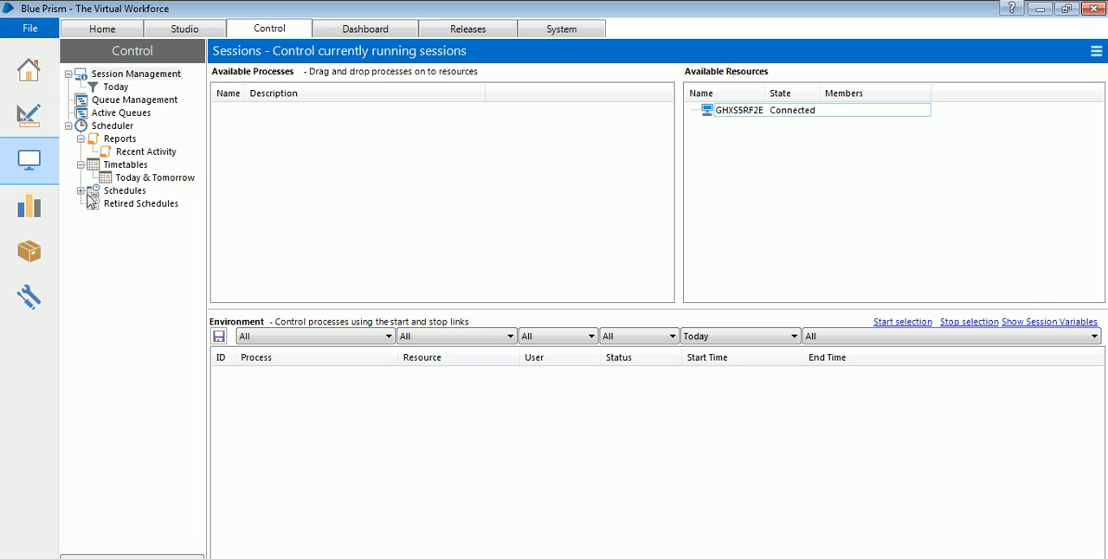
- Show the weekly Schedules calendar and expand the schedules group to reveal New Schedule
left_click(125, 191)
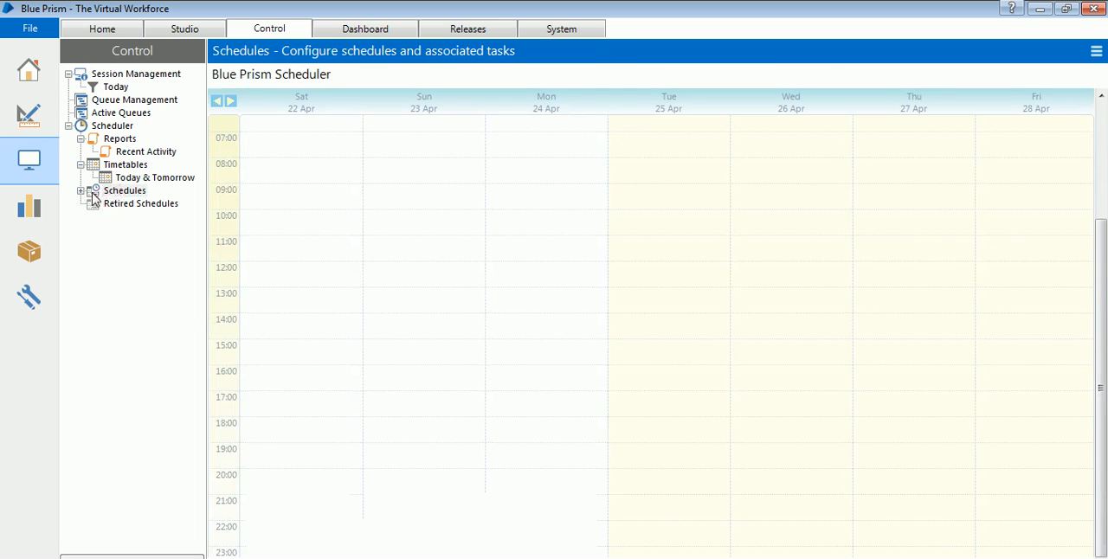
mouse_move(73, 197)
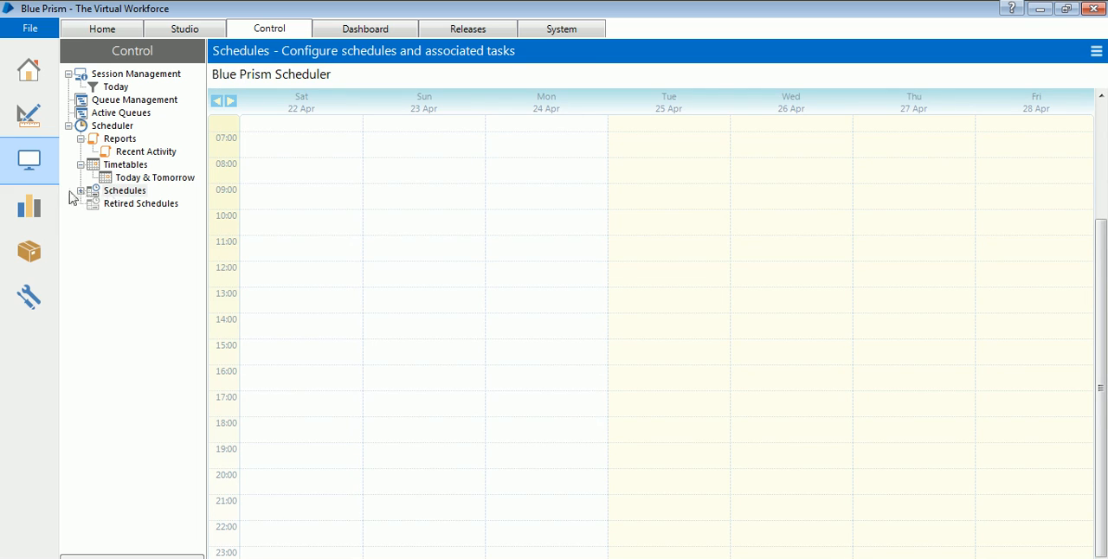
left_click(124, 190)
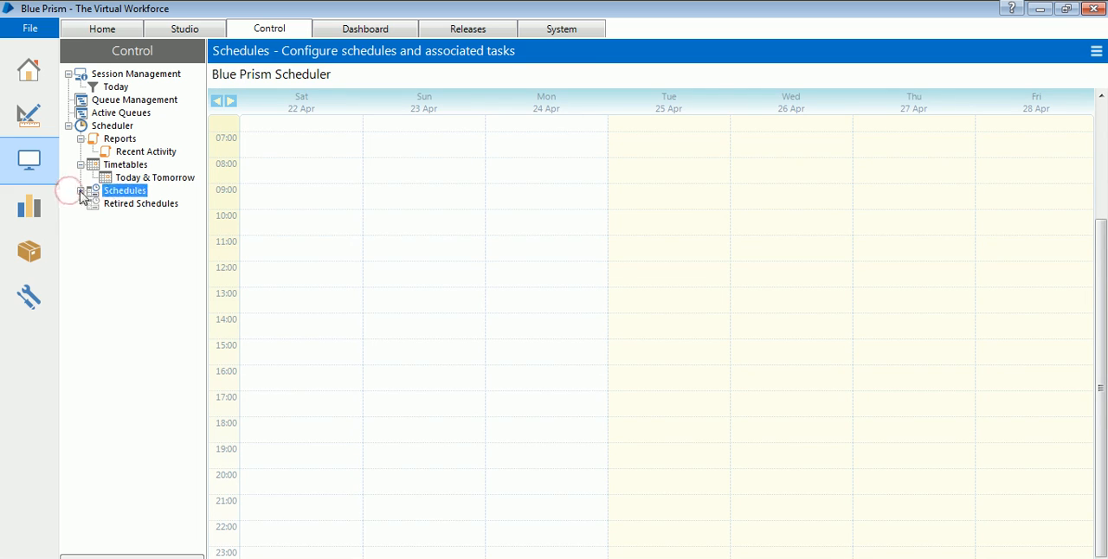
left_click(80, 191)
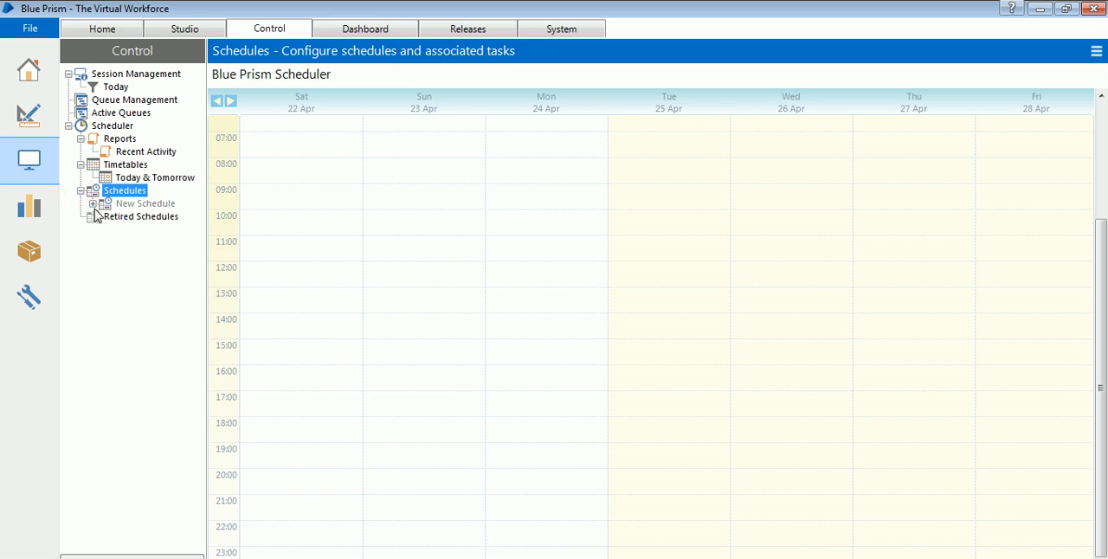
mouse_move(118, 177)
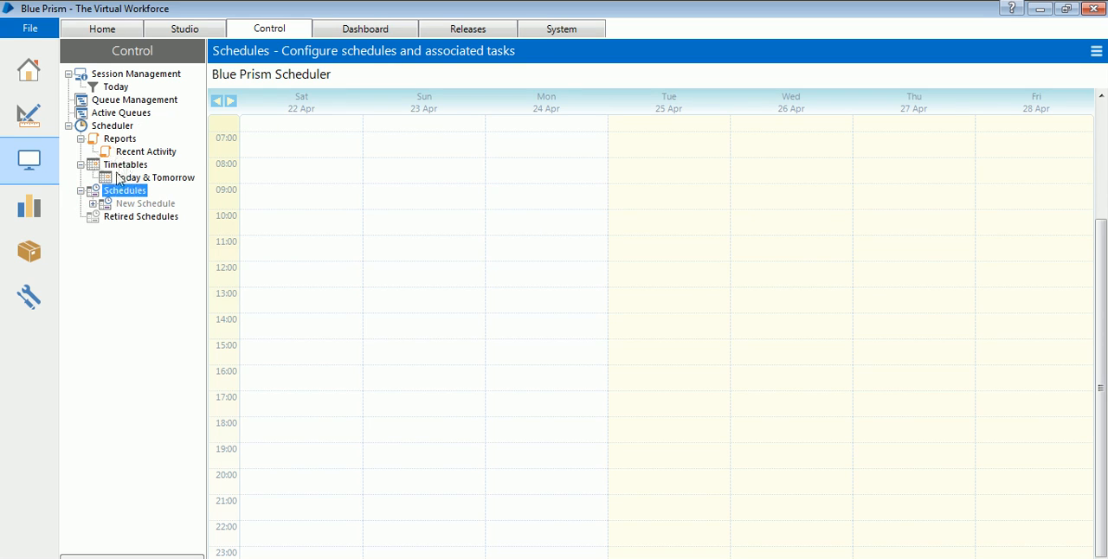
mouse_move(264, 42)
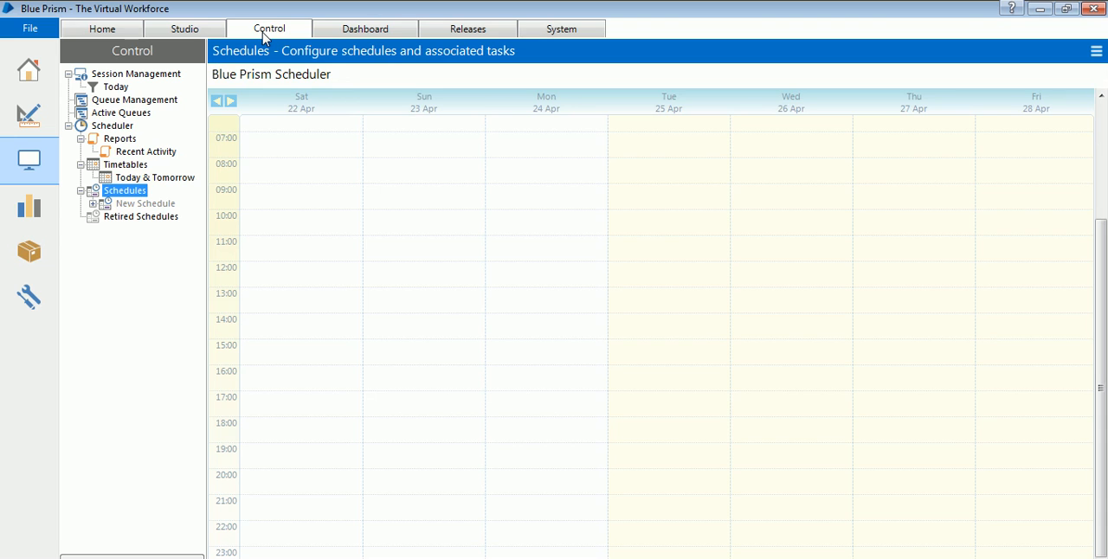
left_click(364, 28)
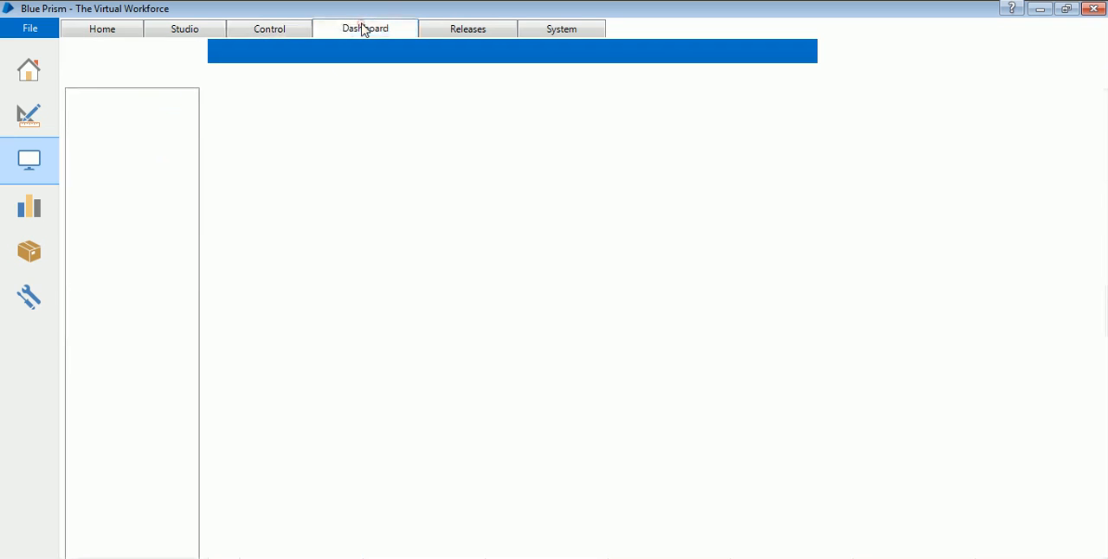
left_click(363, 28)
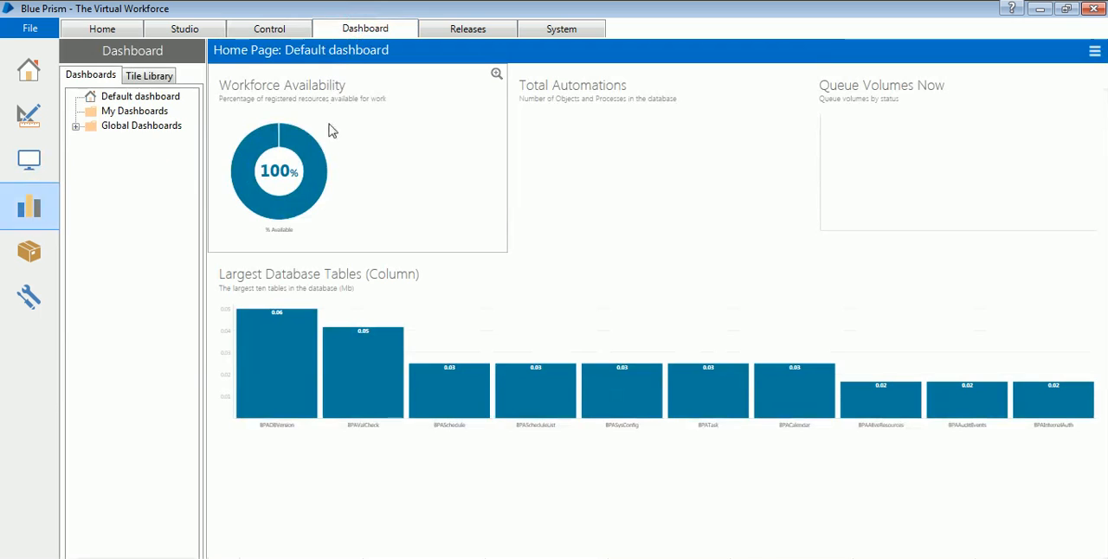
mouse_move(327, 142)
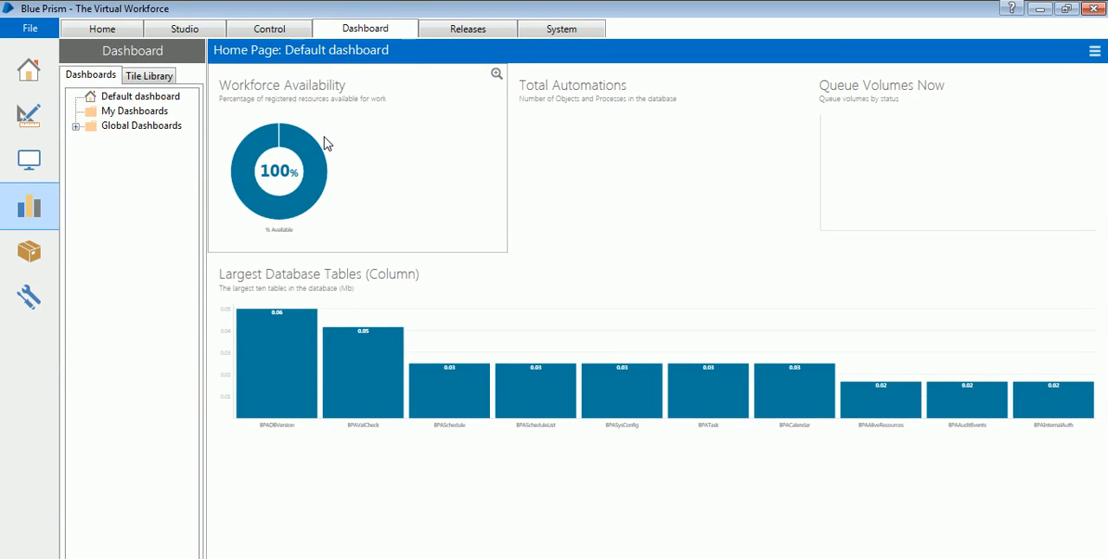
mouse_move(448, 142)
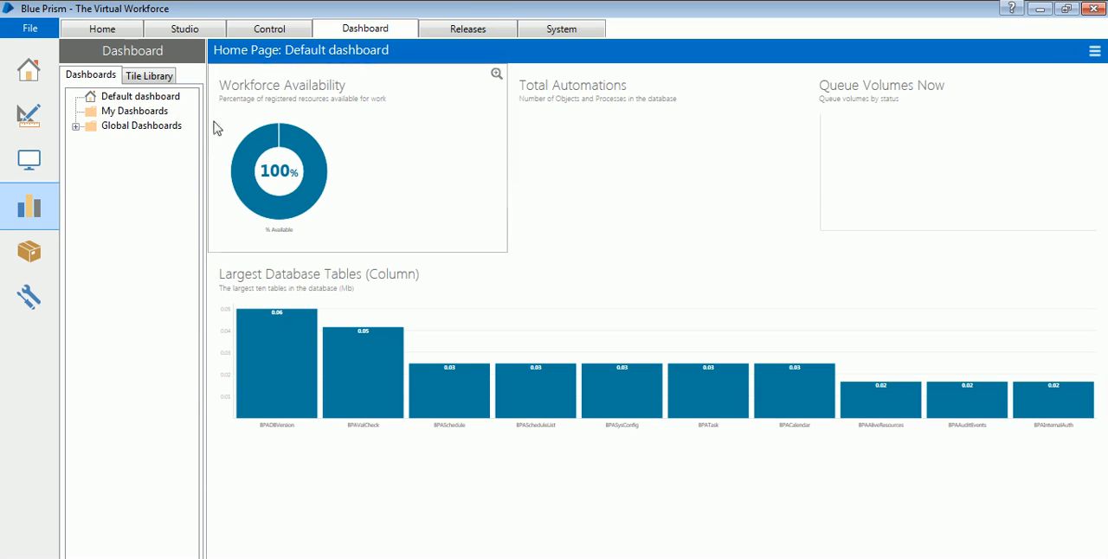
mouse_move(270, 144)
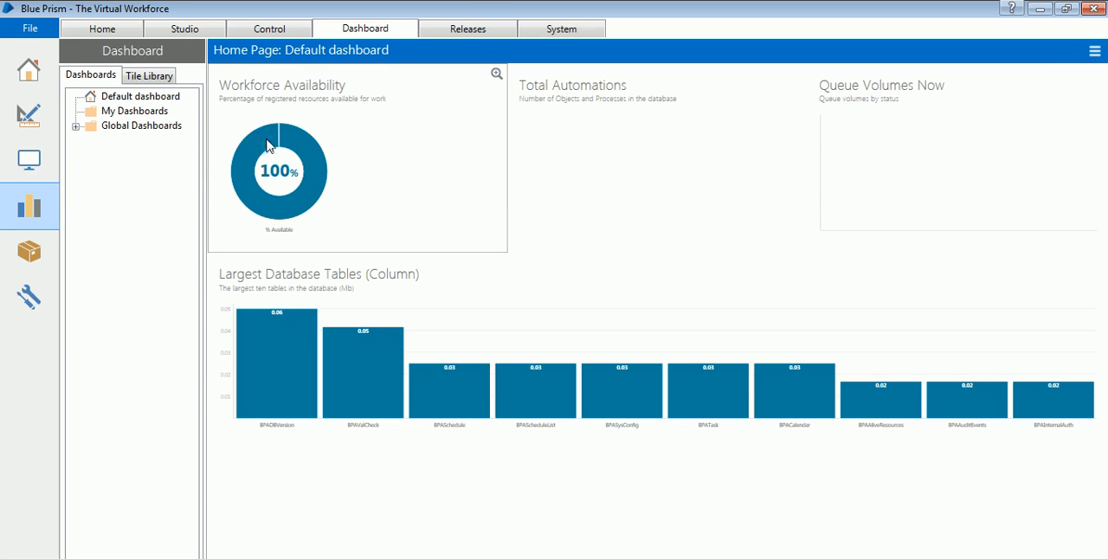
mouse_move(296, 152)
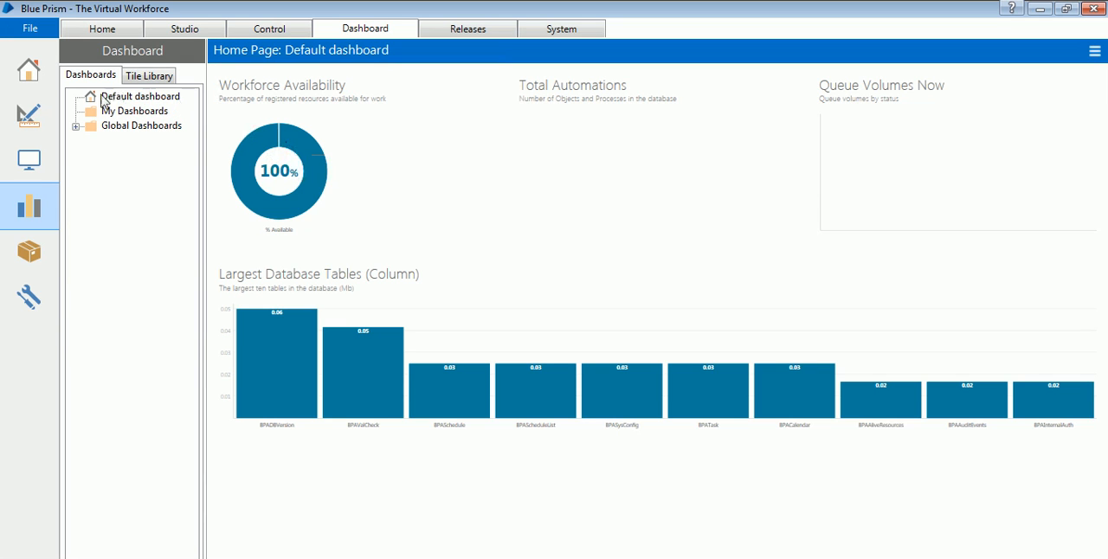
left_click(77, 126)
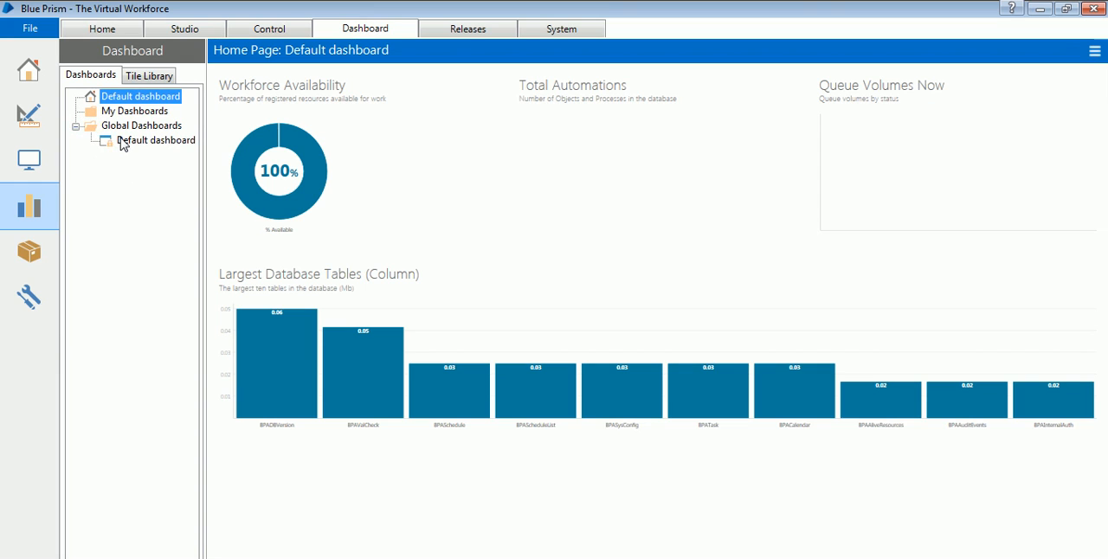
mouse_move(234, 142)
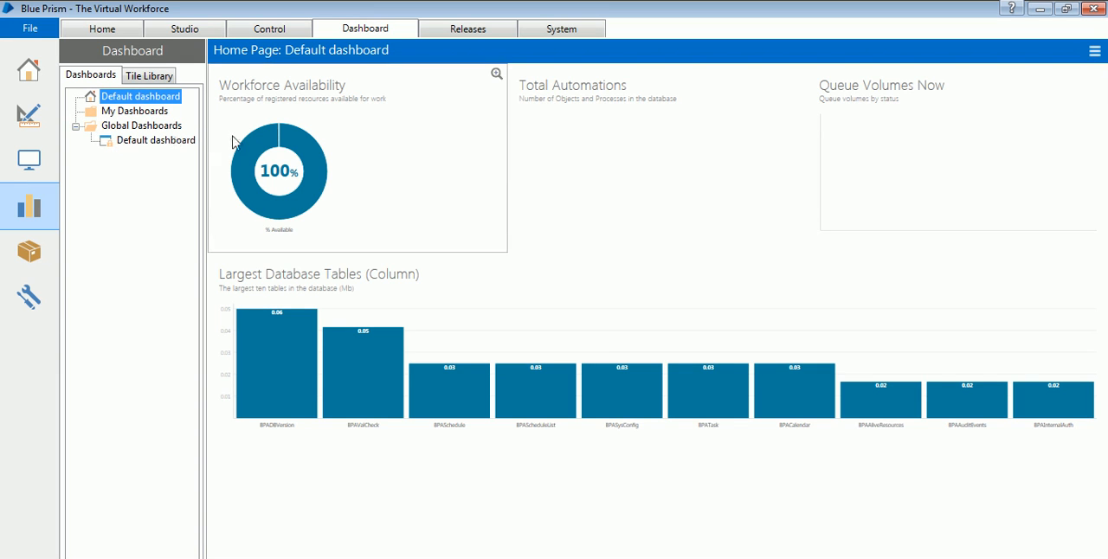
mouse_move(354, 100)
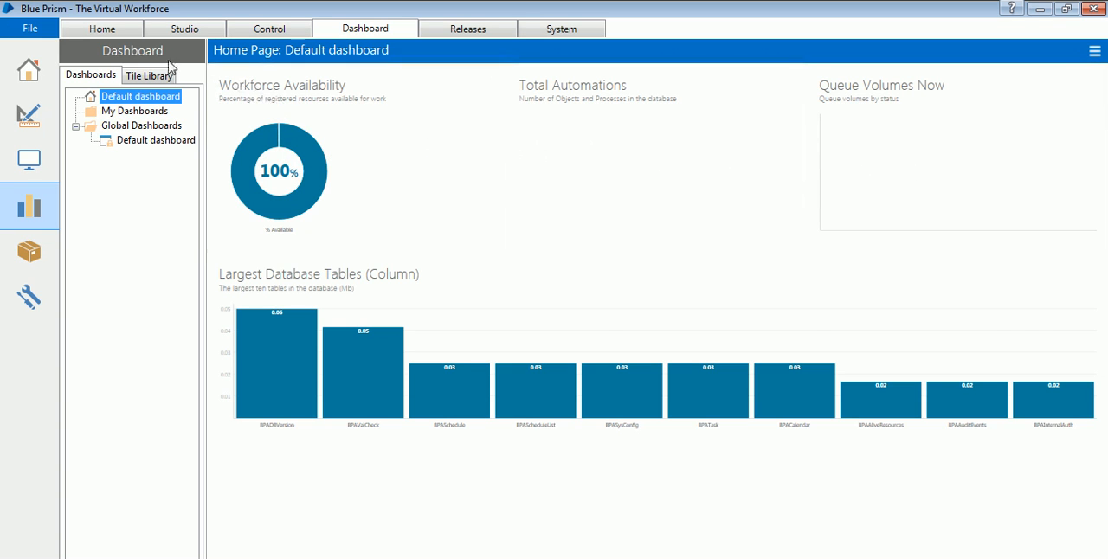
left_click(149, 76)
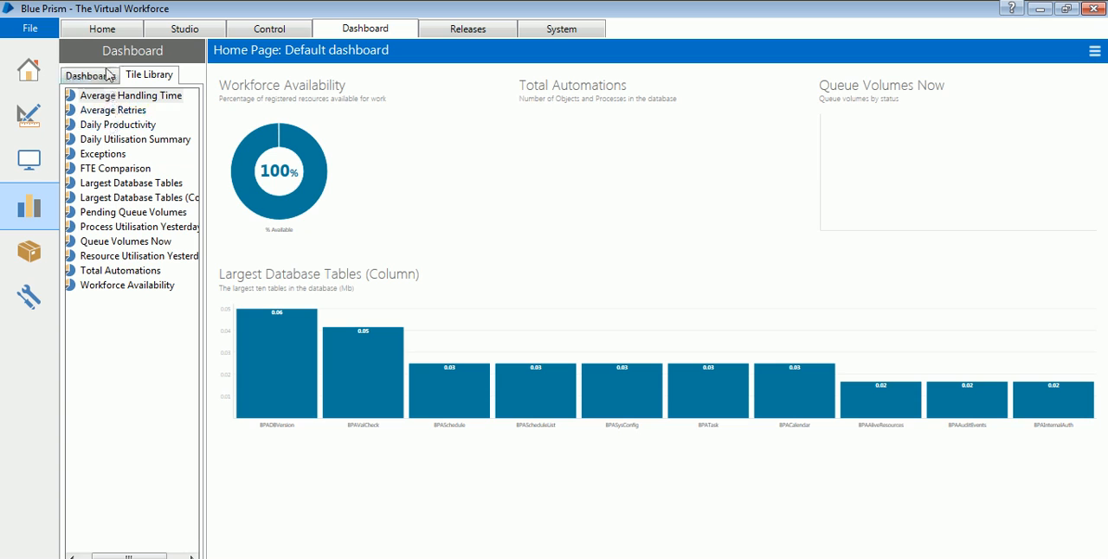
left_click(90, 74)
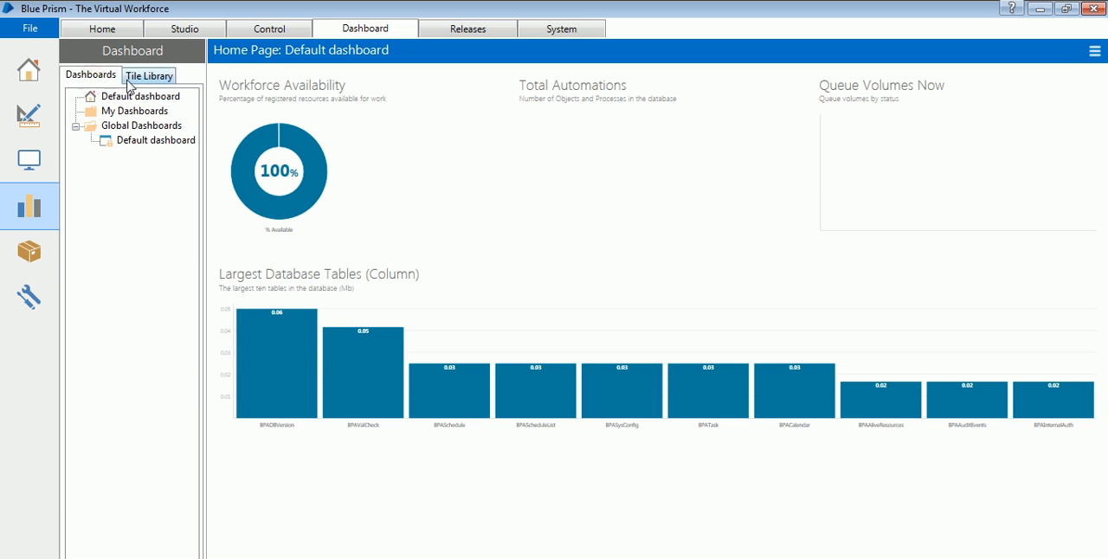
mouse_move(173, 87)
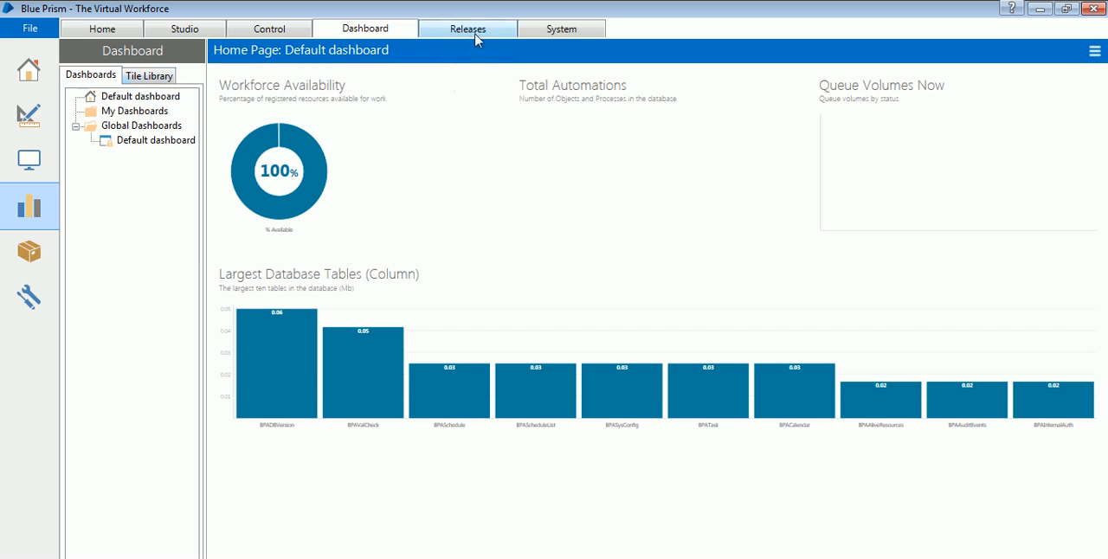
- Switch to the Releases area showing the empty Package Overview
left_click(467, 28)
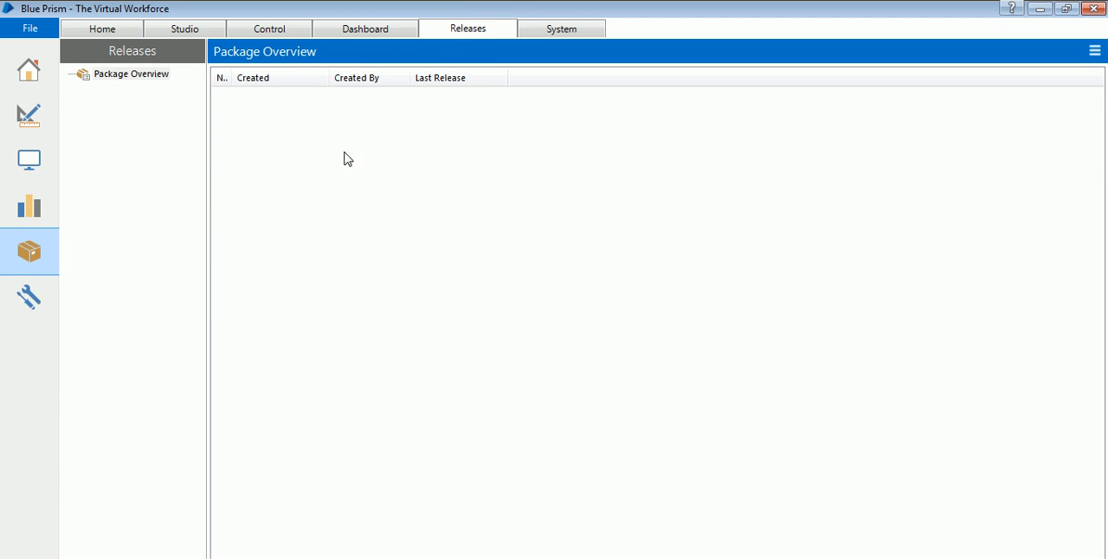
mouse_move(346, 158)
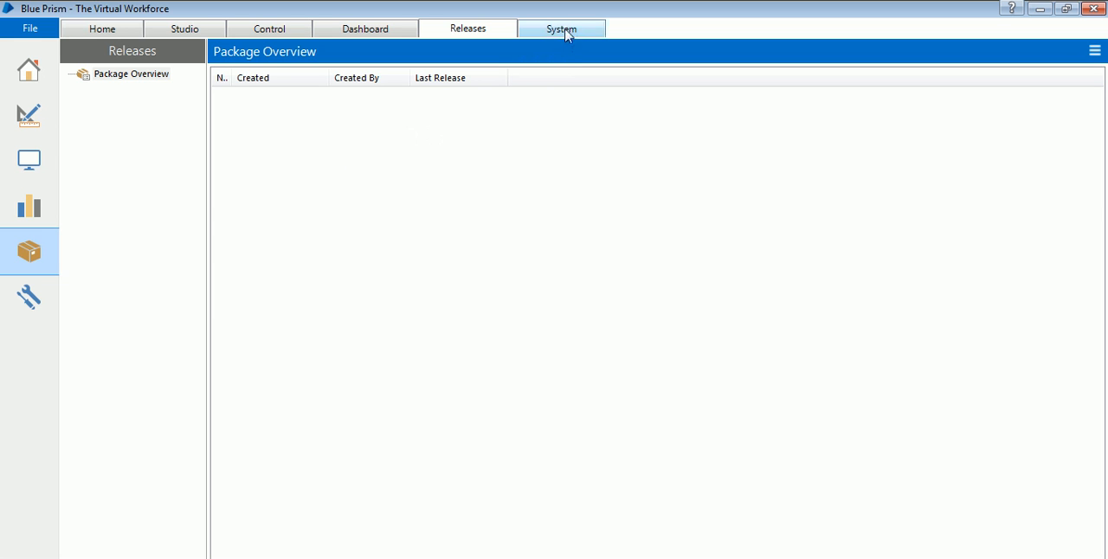
- Go to the System area, view the license details, then show the general Settings page
left_click(561, 28)
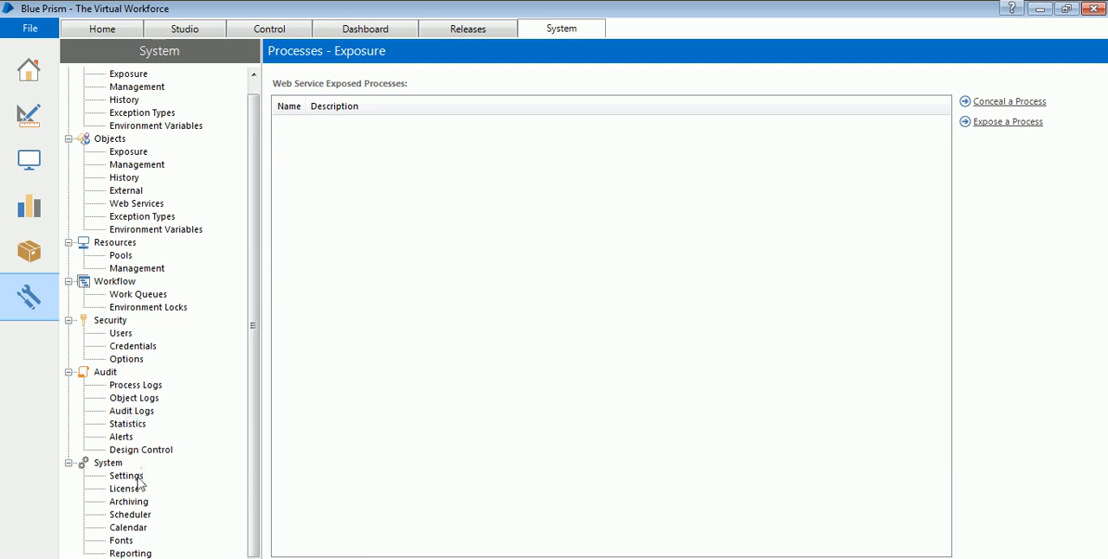
left_click(121, 488)
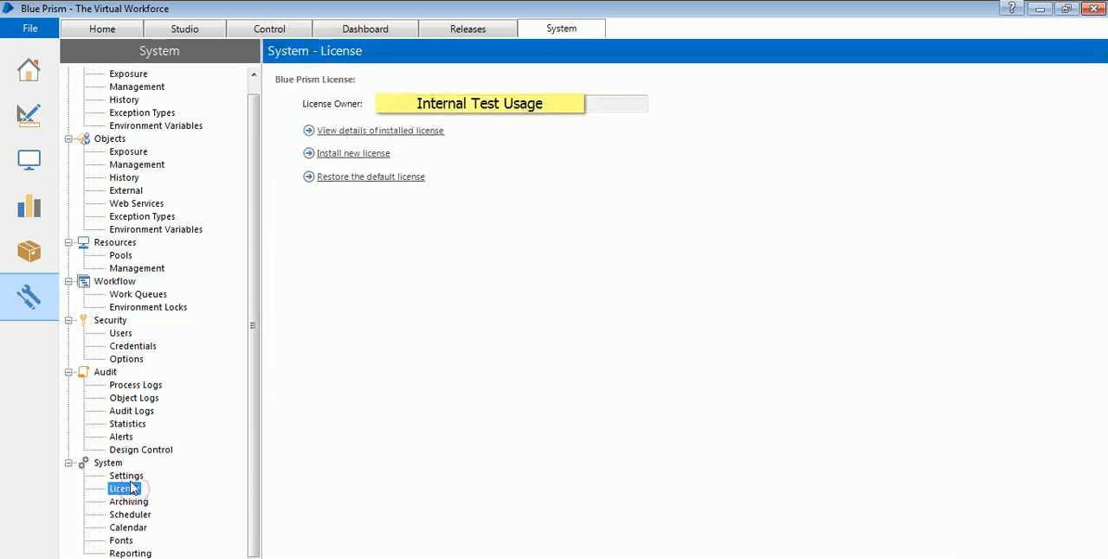
left_click(127, 475)
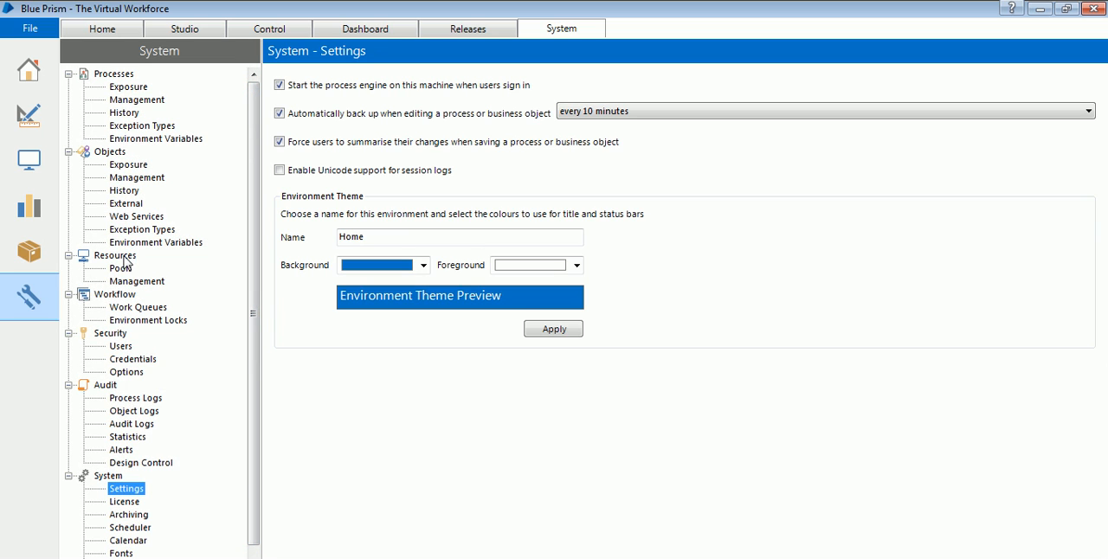
mouse_move(125, 199)
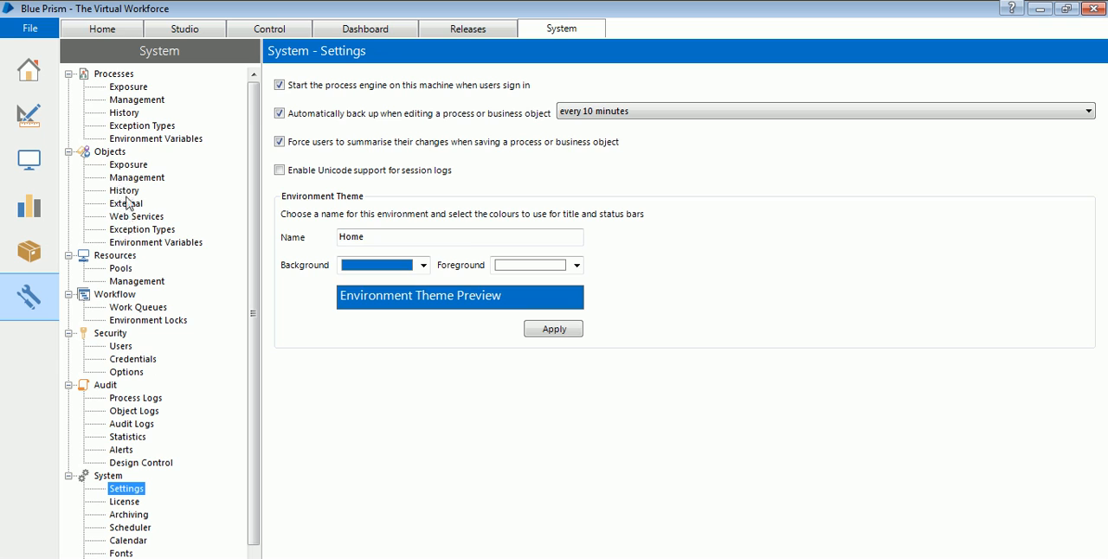
mouse_move(130, 190)
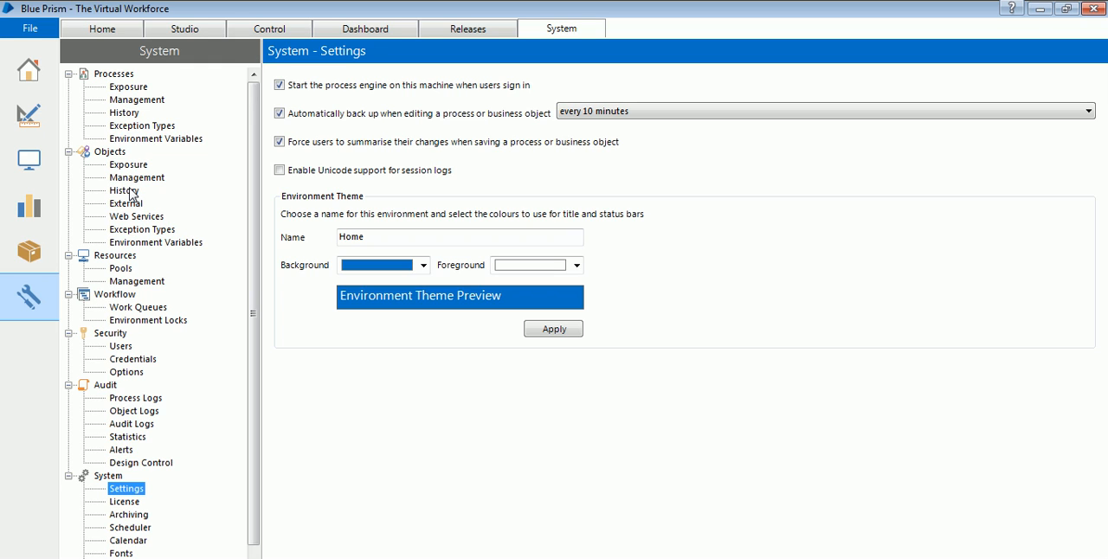
mouse_move(236, 220)
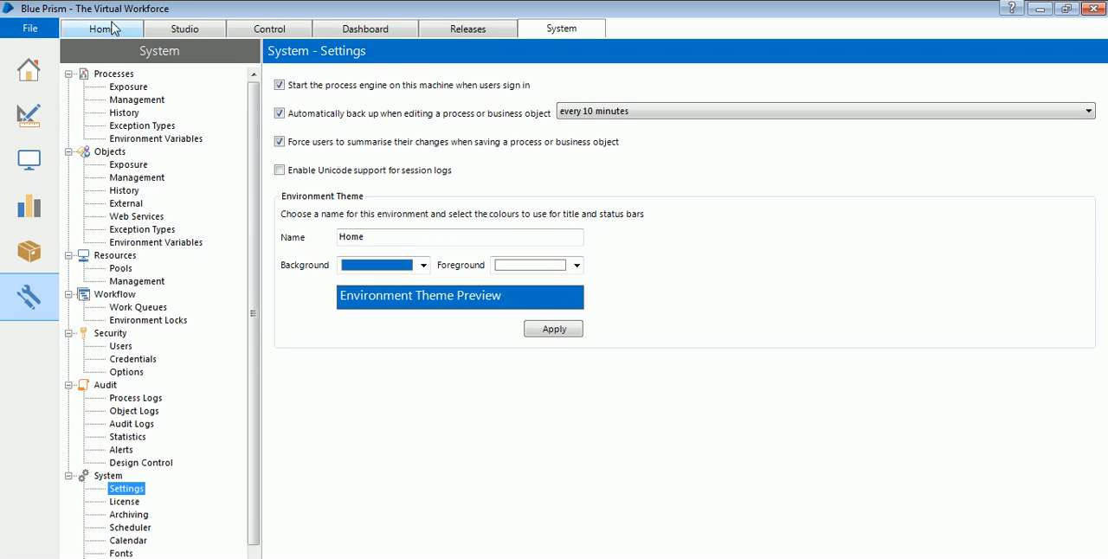
- Revisit the Home, Studio, Control and Dashboard areas in turn, ending on Releases
left_click(183, 28)
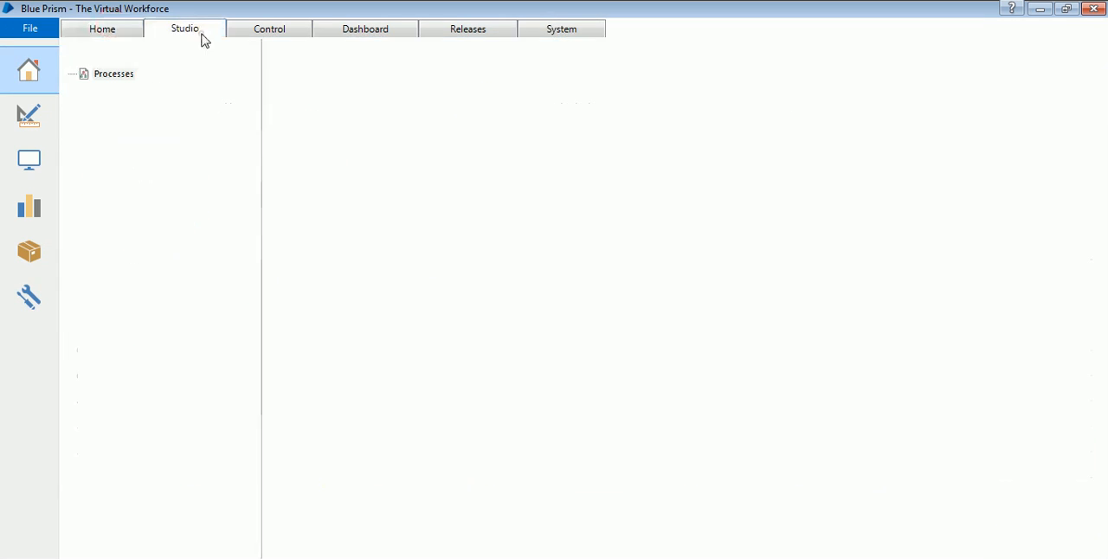
left_click(268, 28)
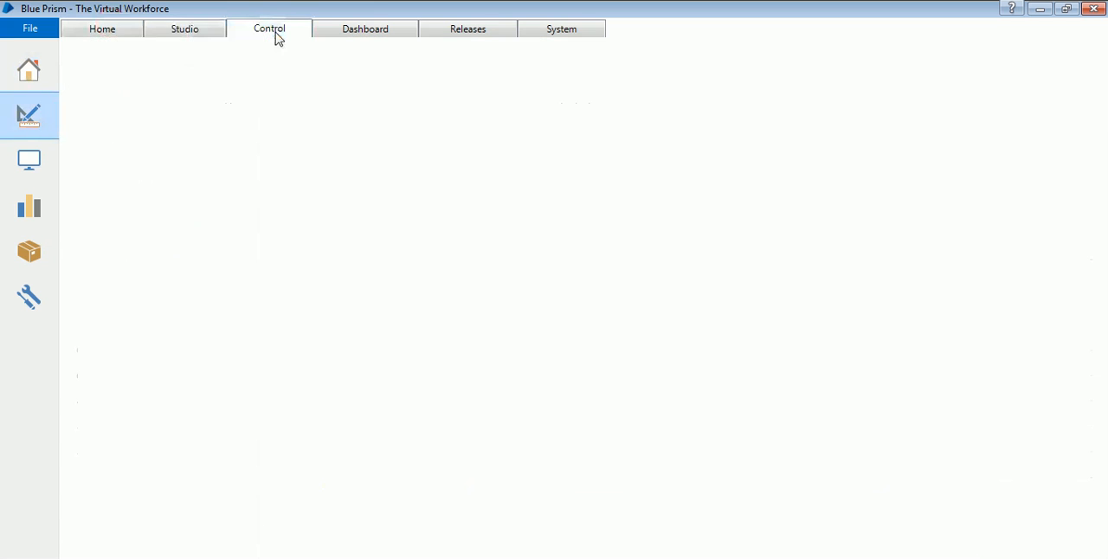
left_click(269, 28)
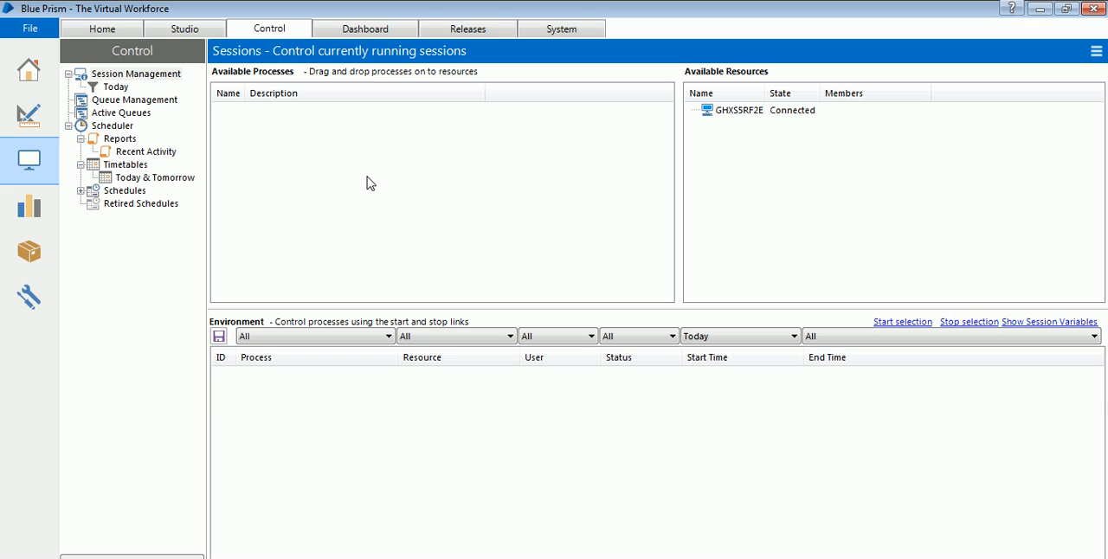
left_click(363, 27)
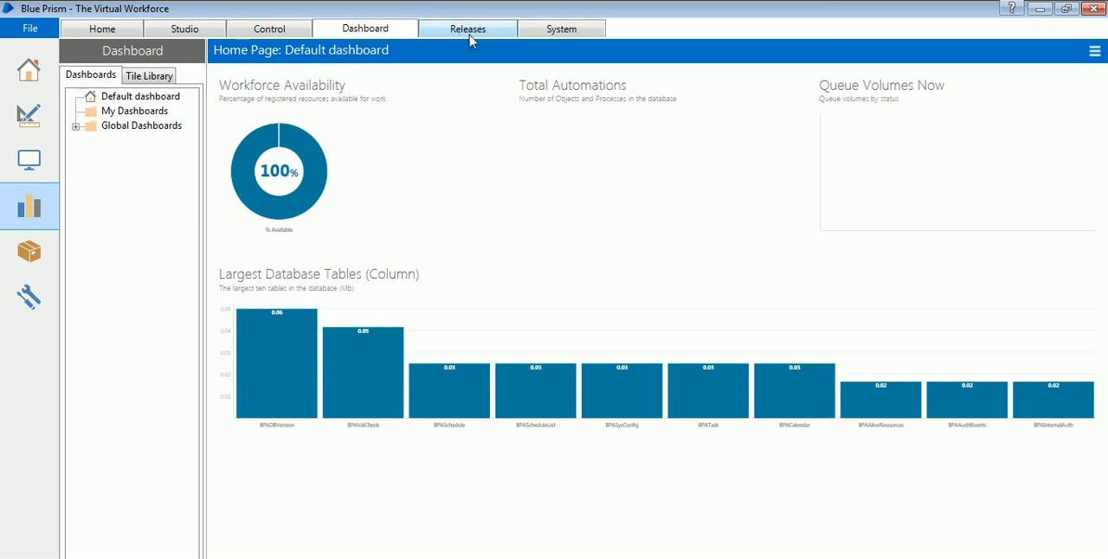
left_click(561, 27)
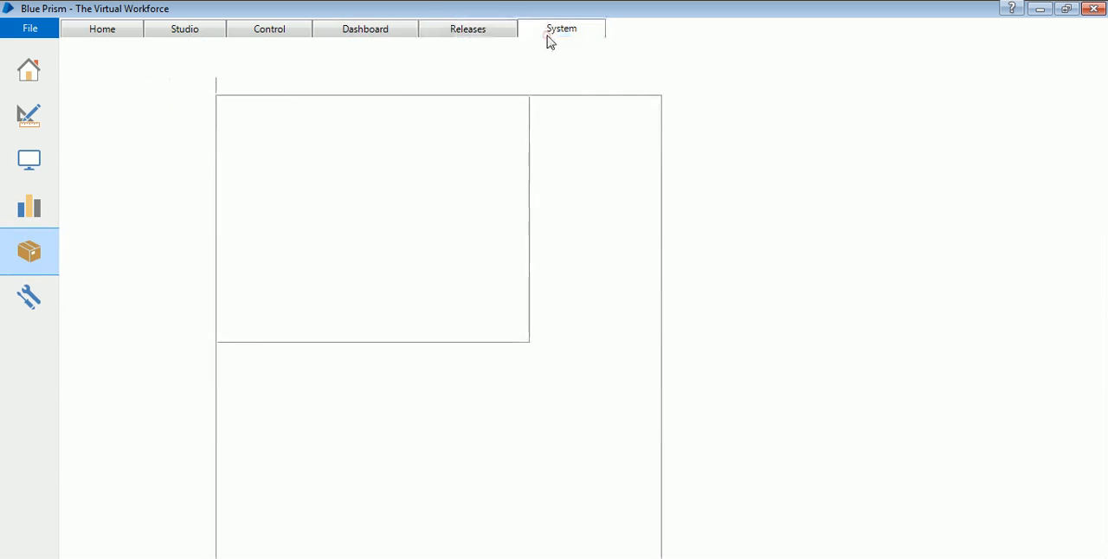
- Return to the System area on its Processes Exposure page
left_click(561, 28)
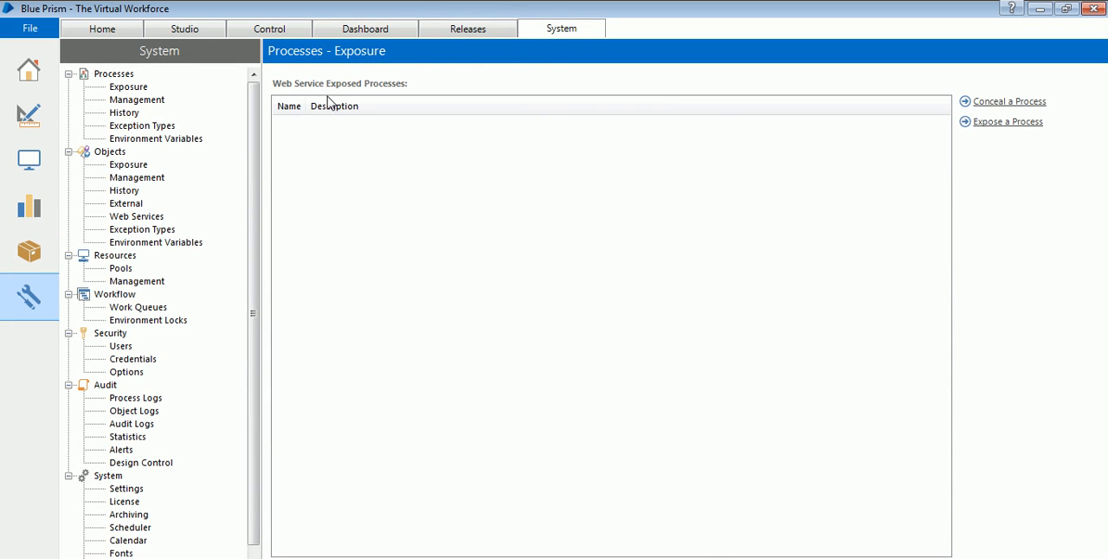
mouse_move(360, 544)
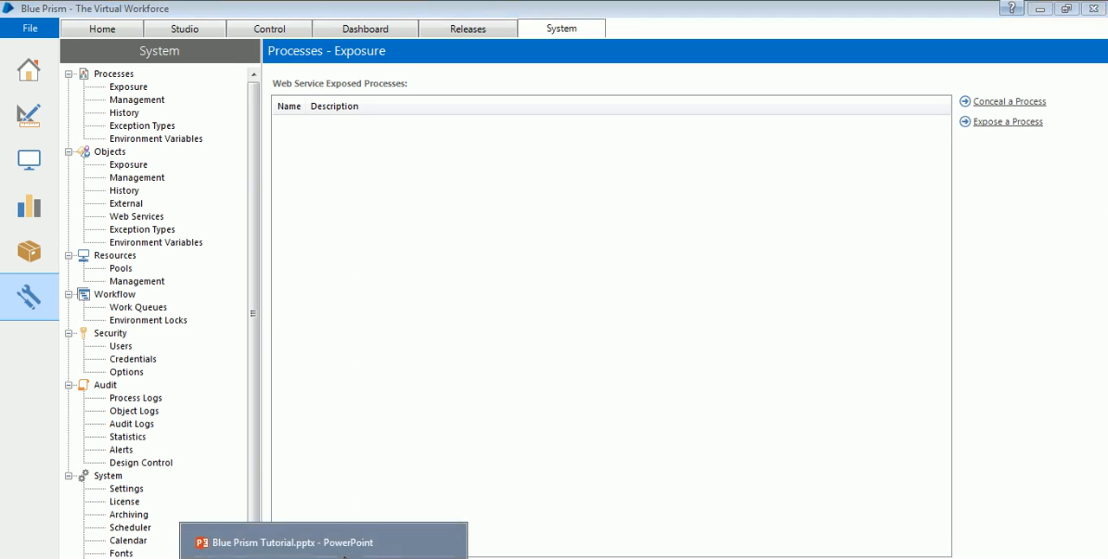
mouse_move(326, 550)
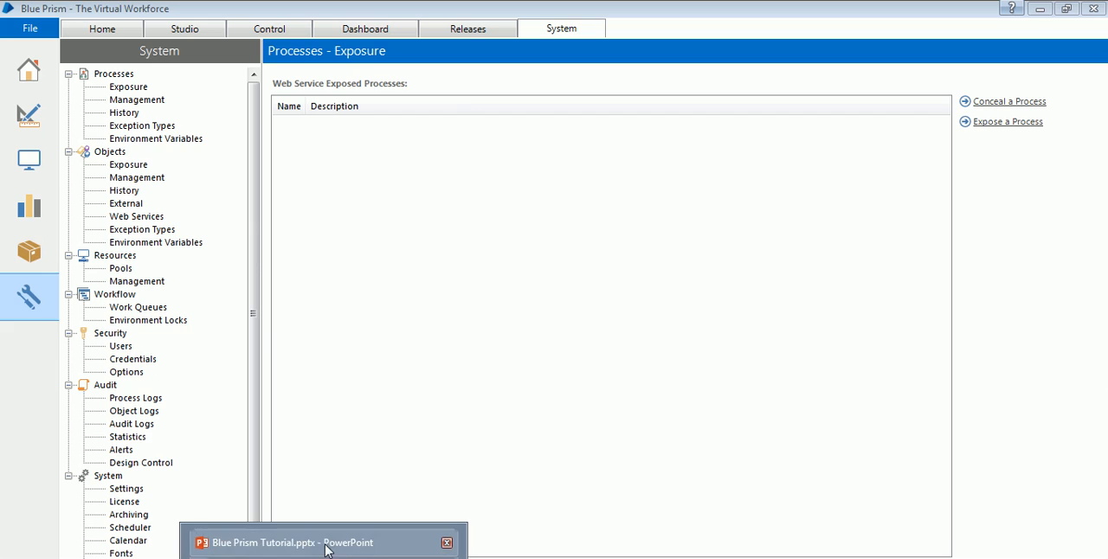